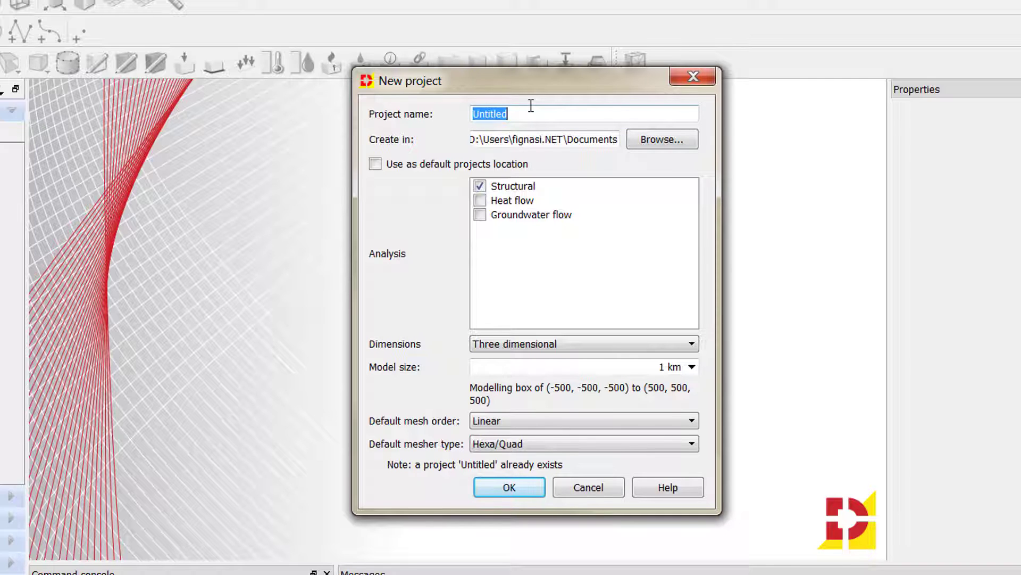
# Name the project beam_el and save it in Z:\beam_FEMcourse\elastic_beam.
pyautogui.write('beam_')
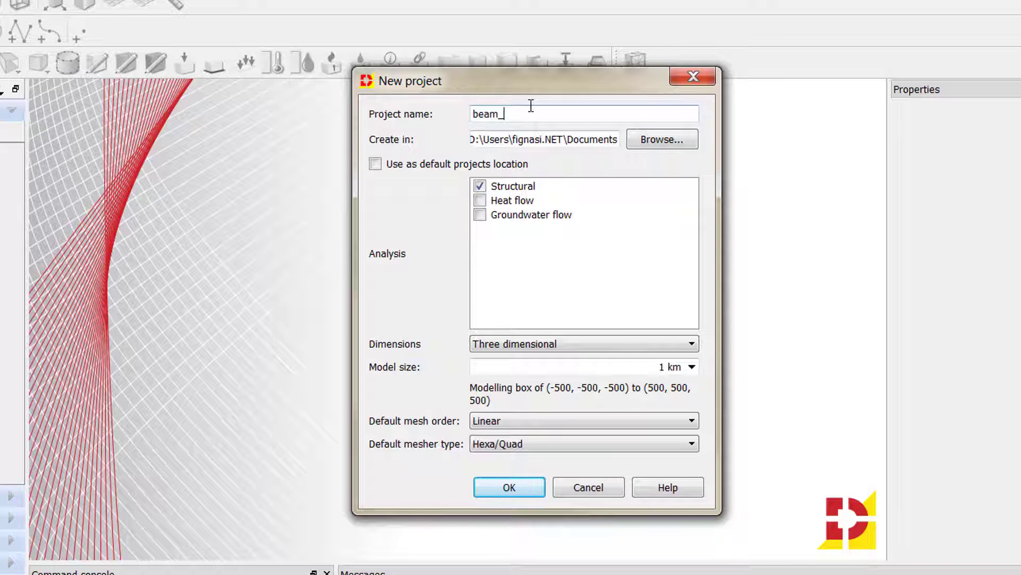
pyautogui.write('el')
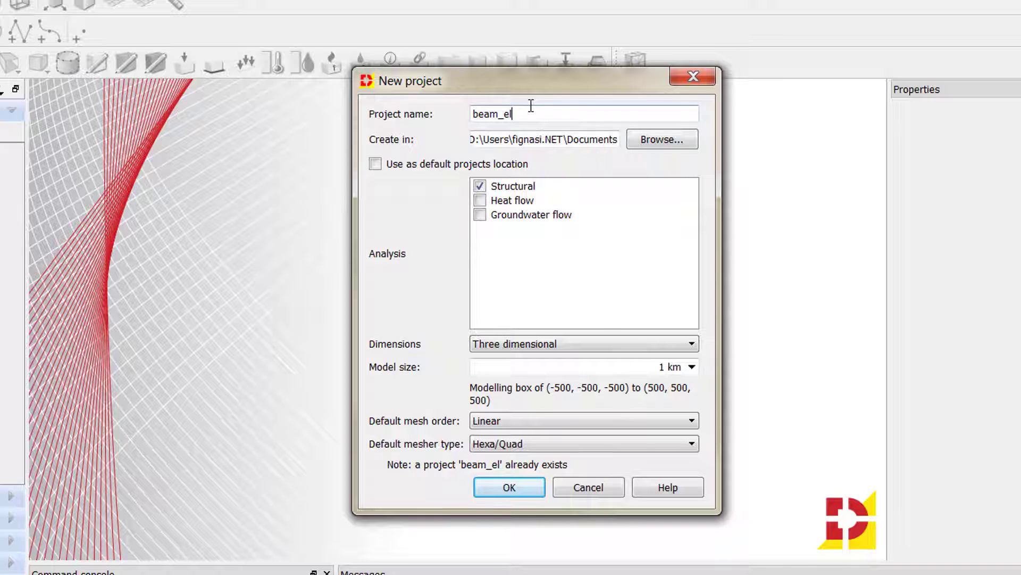
pyautogui.click(662, 138)
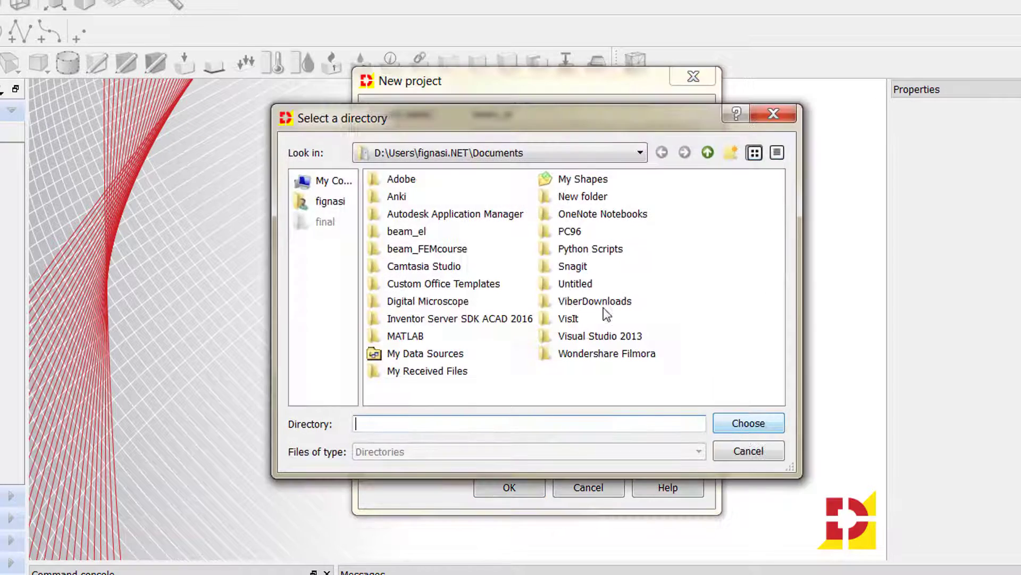
pyautogui.click(637, 152)
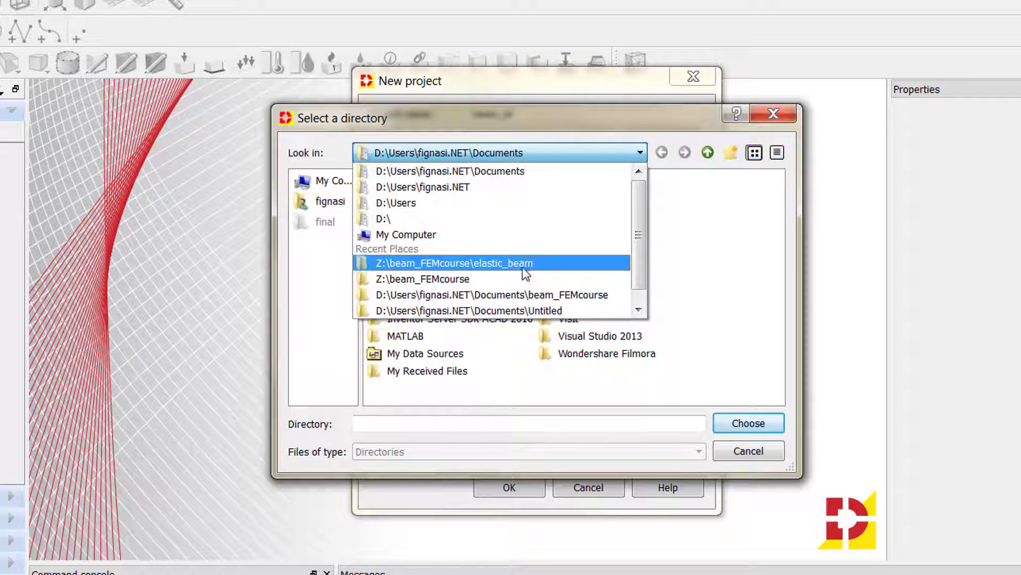
pyautogui.click(454, 263)
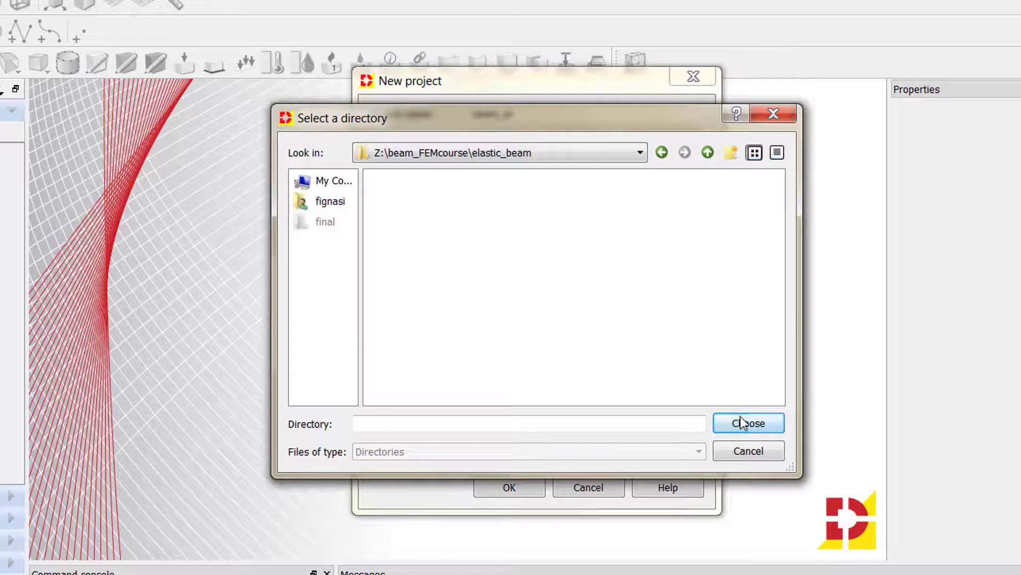
pyautogui.click(748, 423)
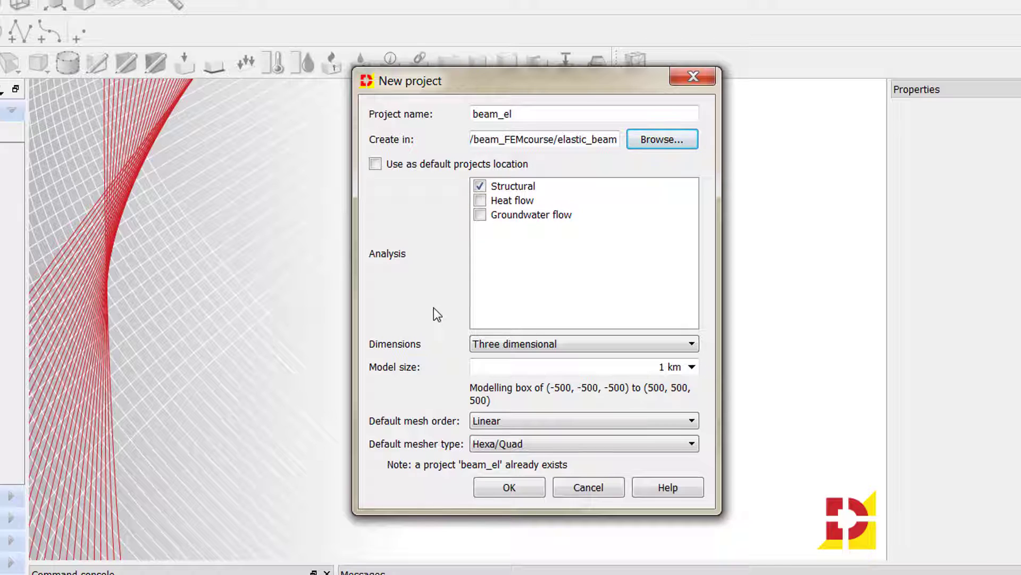
# Choose Two dimensional and a 100 m model size for beam_el.
pyautogui.click(583, 343)
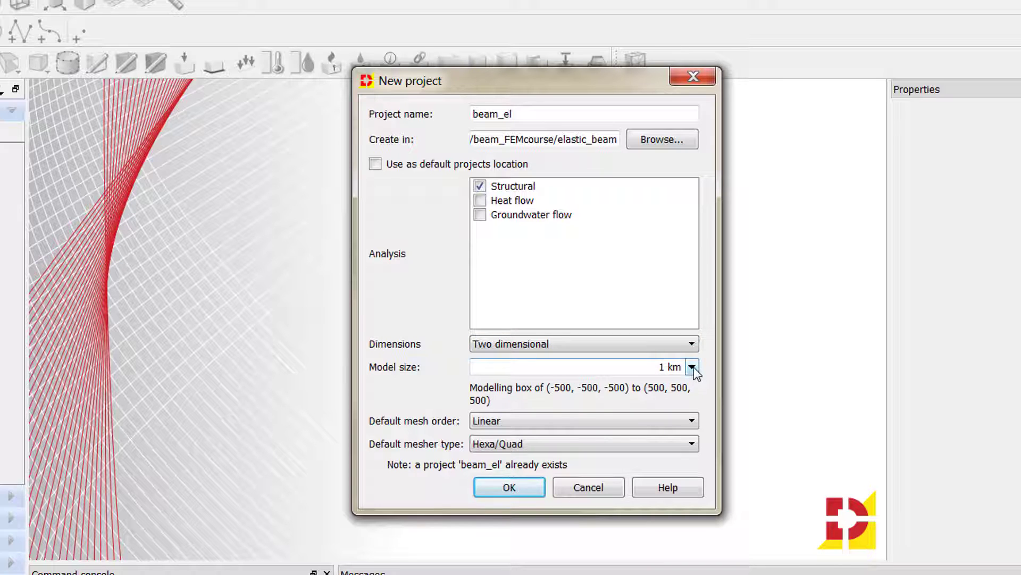
pyautogui.click(691, 366)
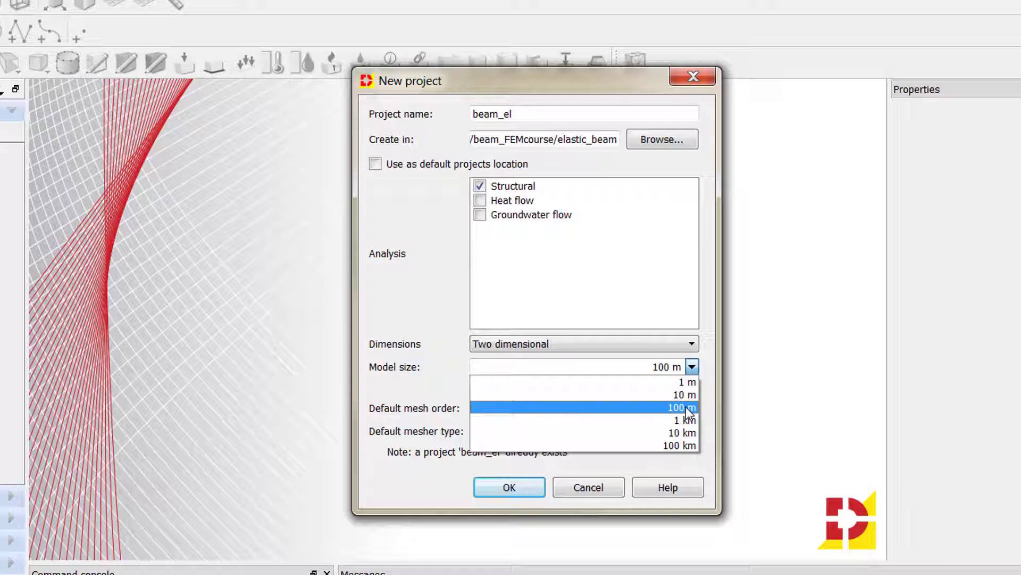
pyautogui.click(680, 407)
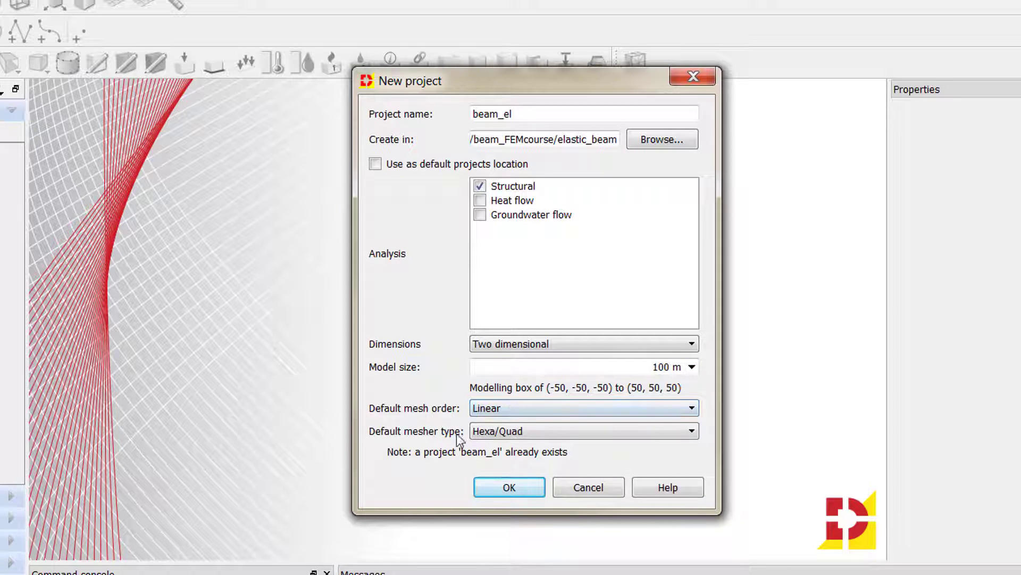
pyautogui.moveTo(586, 424)
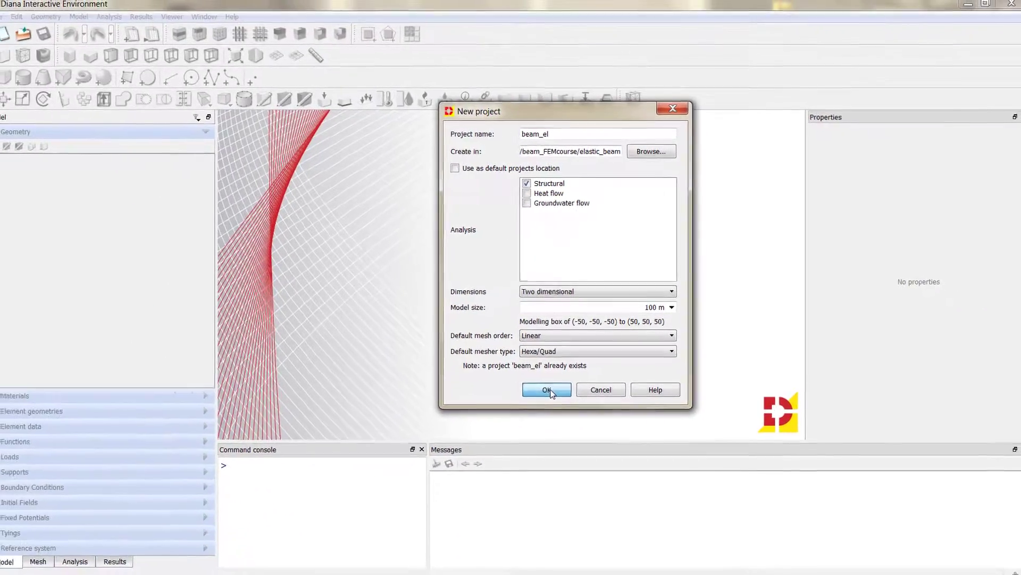
# Confirm the New project settings to create beam_el with an empty workspace.
pyautogui.click(546, 390)
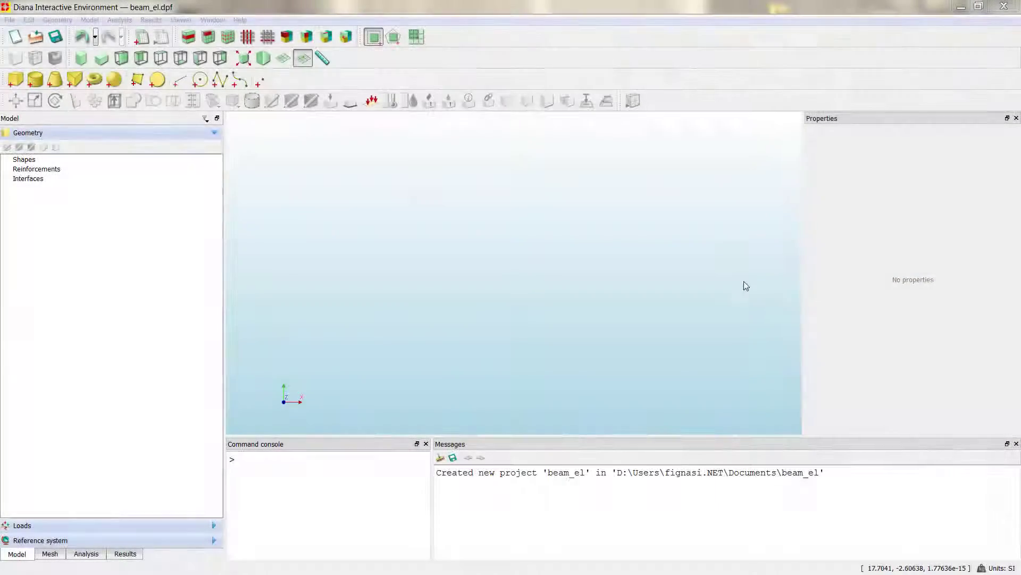
pyautogui.moveTo(920, 333)
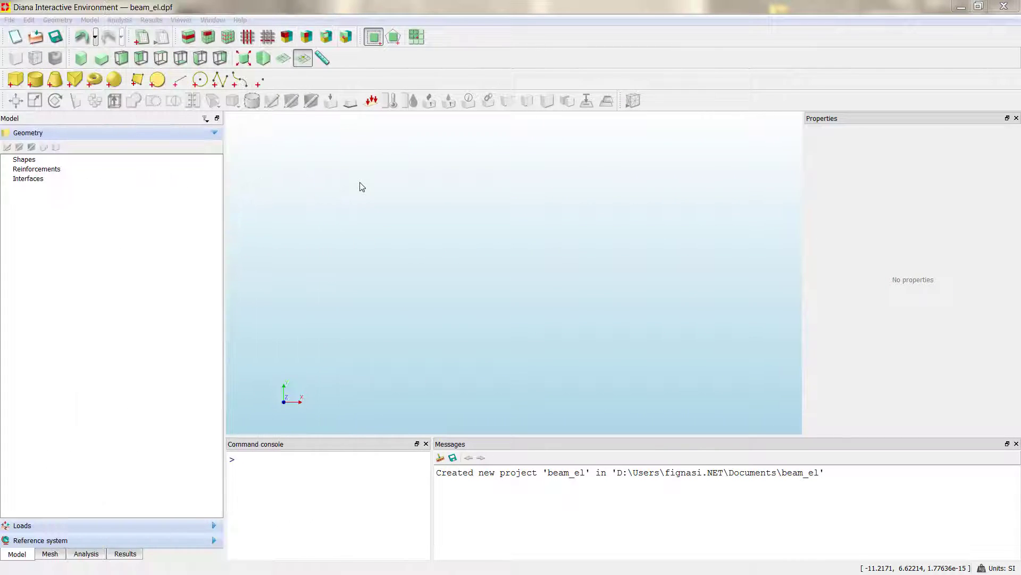
pyautogui.moveTo(328, 180)
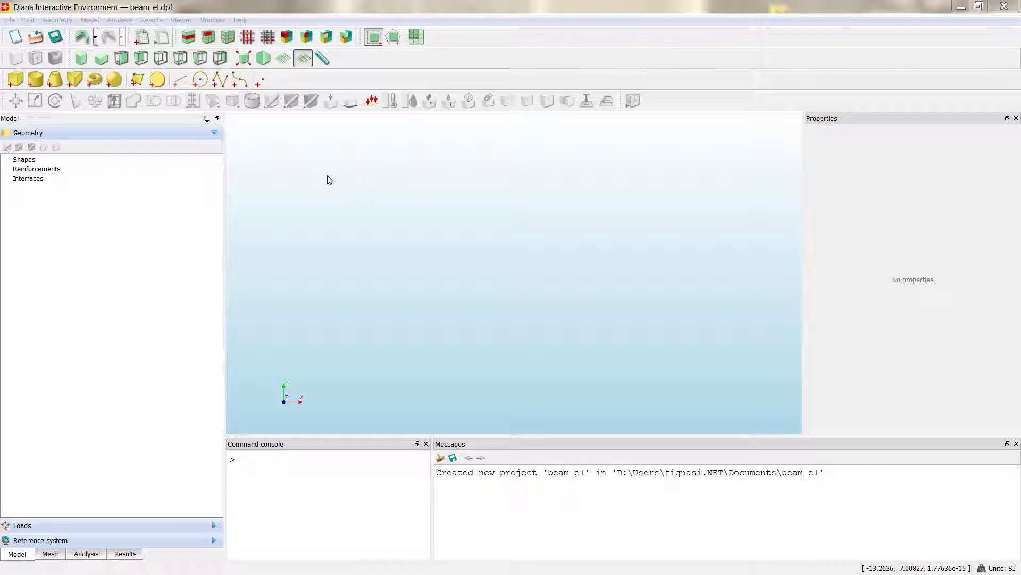
pyautogui.moveTo(288, 171)
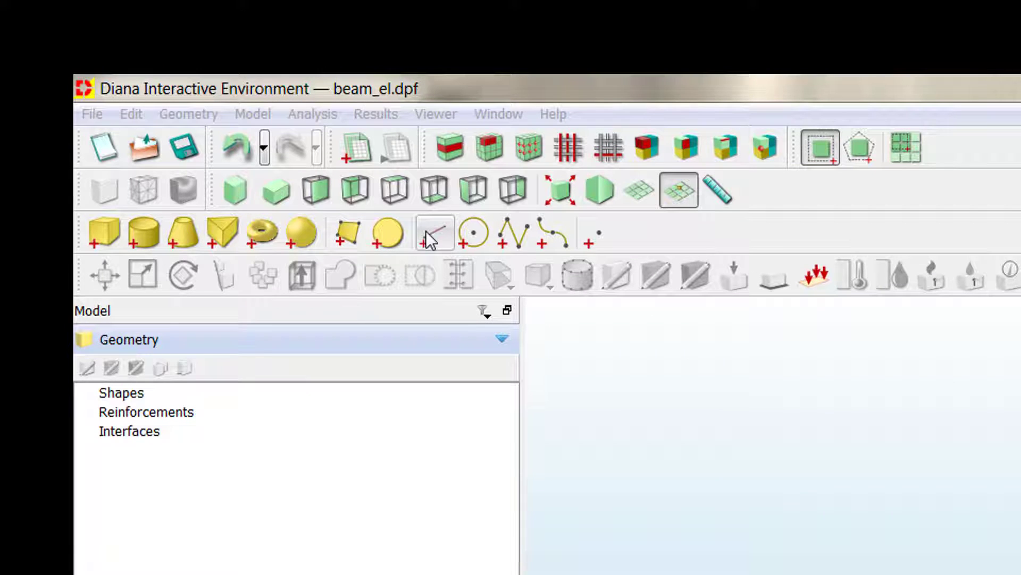
pyautogui.moveTo(435, 240)
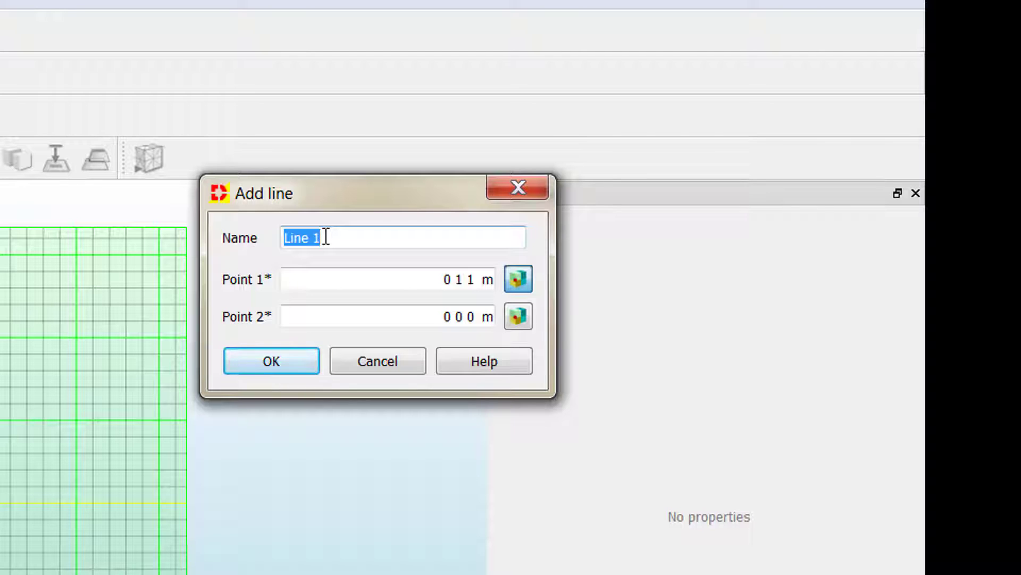
# Add line left_span from point (0, 0, 0) to (13, 0, 0).
pyautogui.write('left_span')
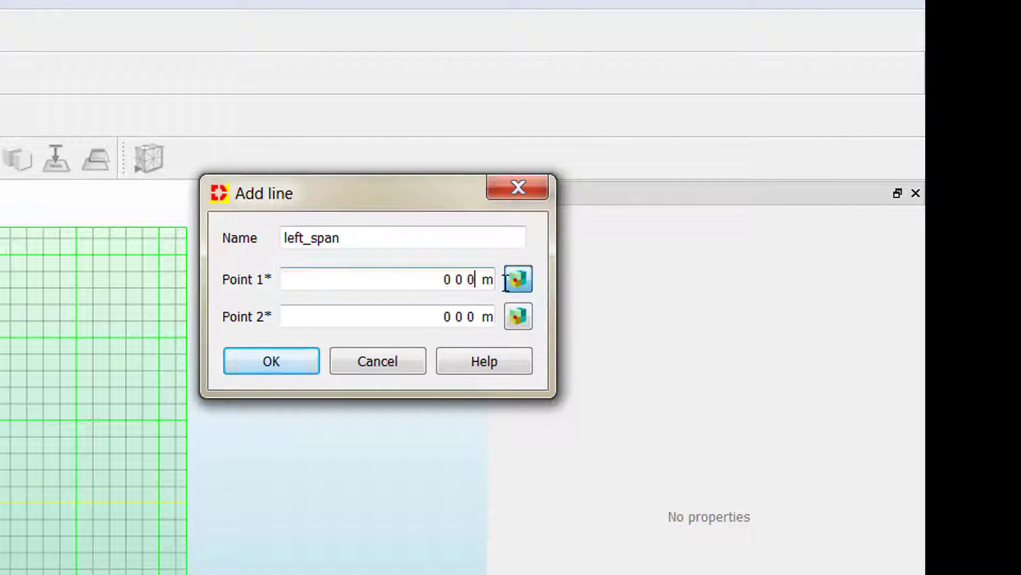
pyautogui.click(384, 316)
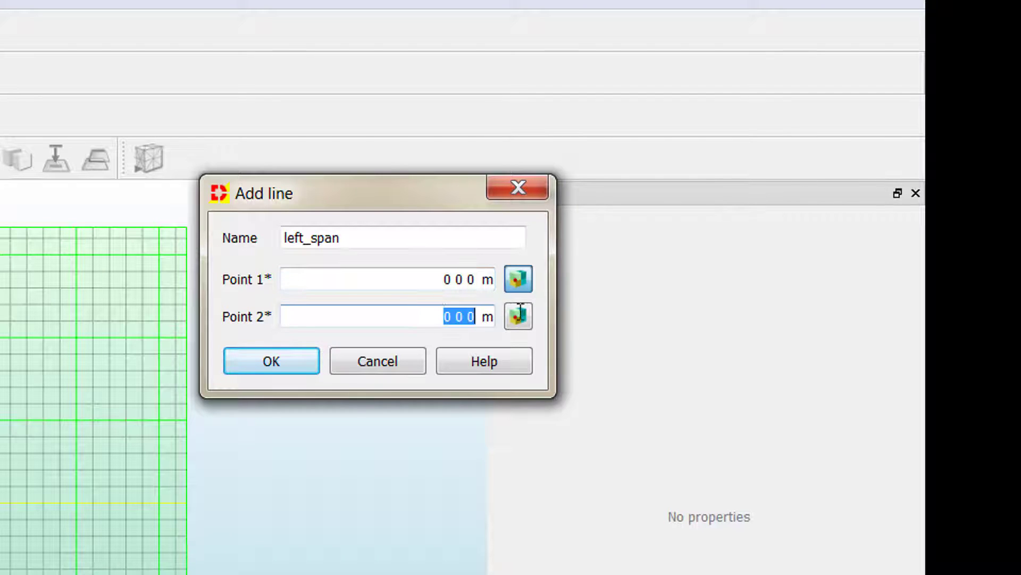
pyautogui.moveTo(537, 317)
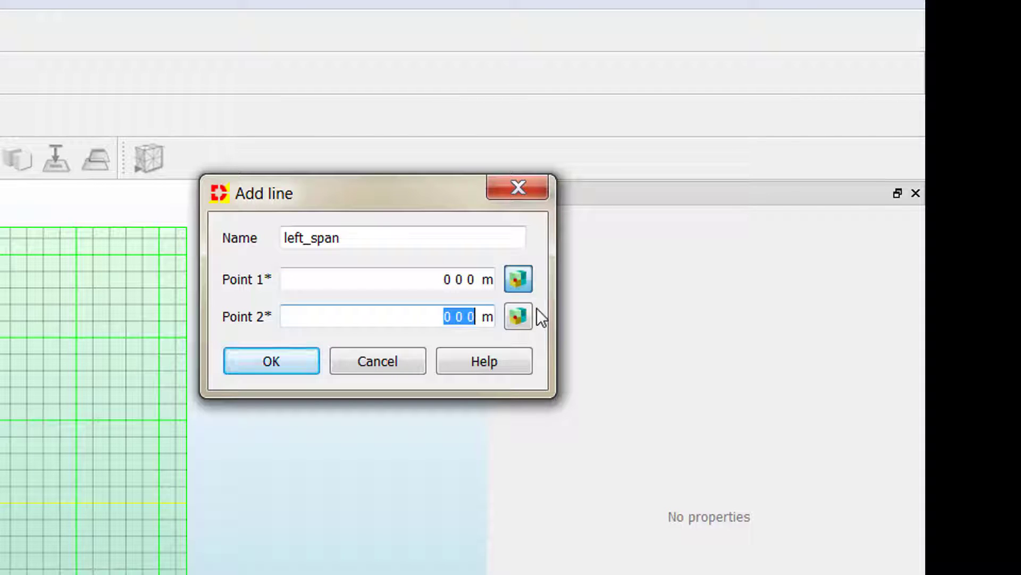
pyautogui.write('13')
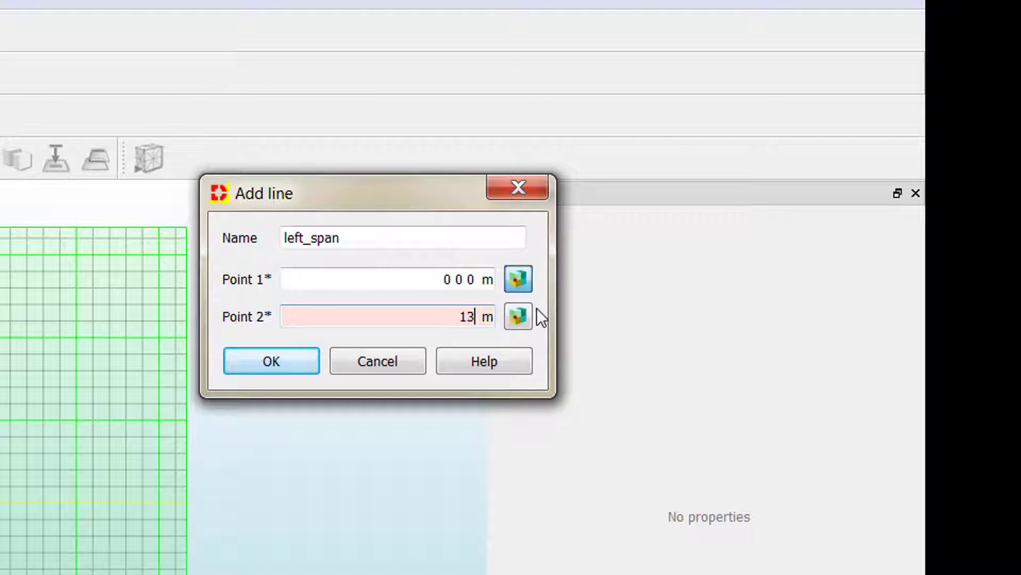
pyautogui.write('0 0')
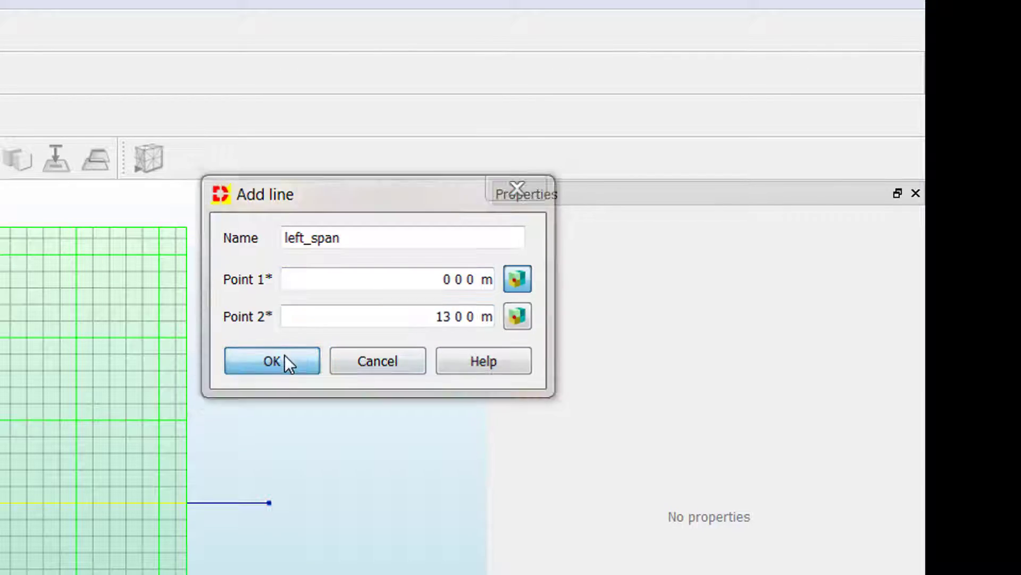
# Create left_span, then add line Right_span from (13, 0, 0) to (26, 0, 0).
pyautogui.click(271, 360)
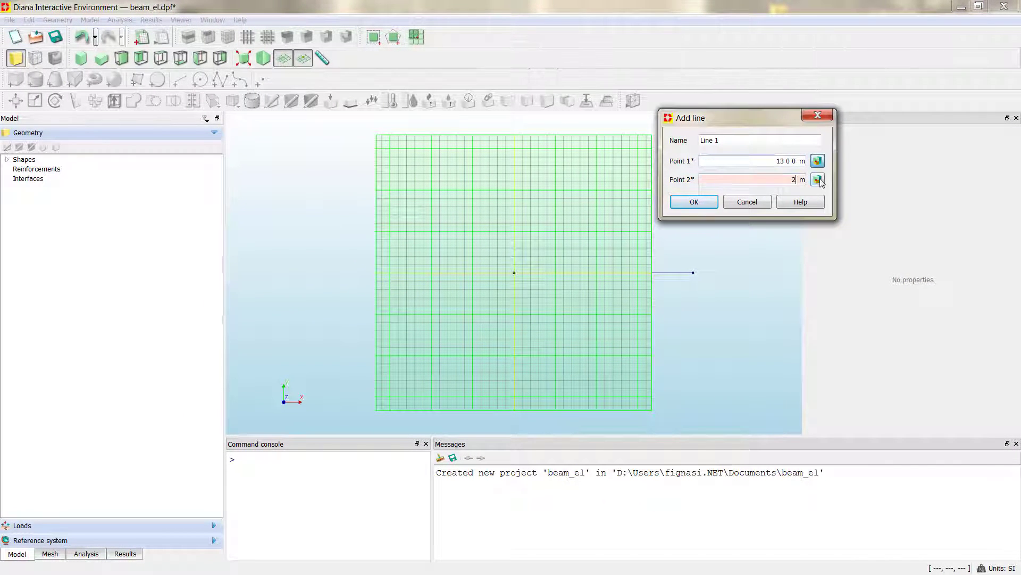
pyautogui.write('26 0 0')
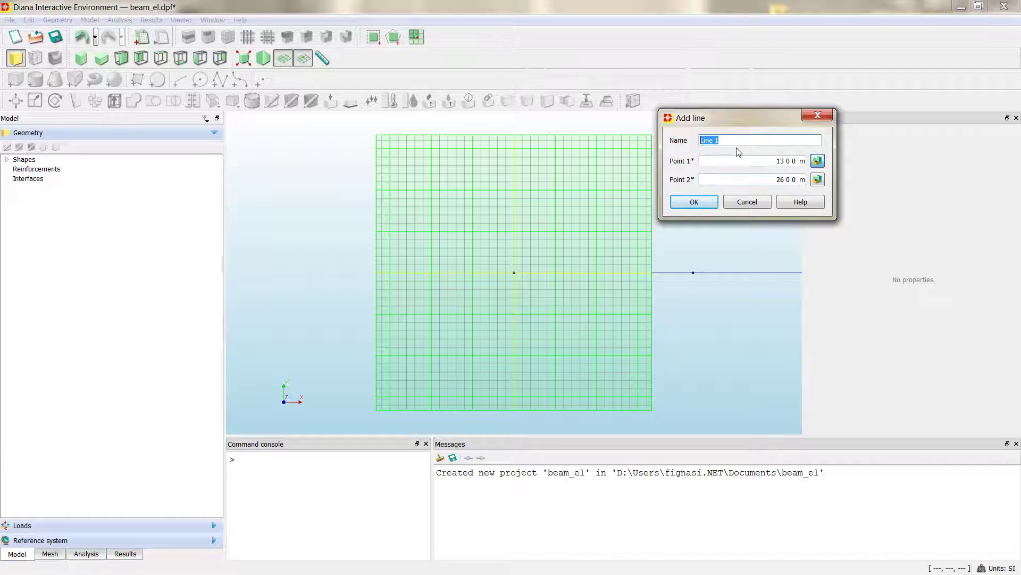
pyautogui.write('Right_')
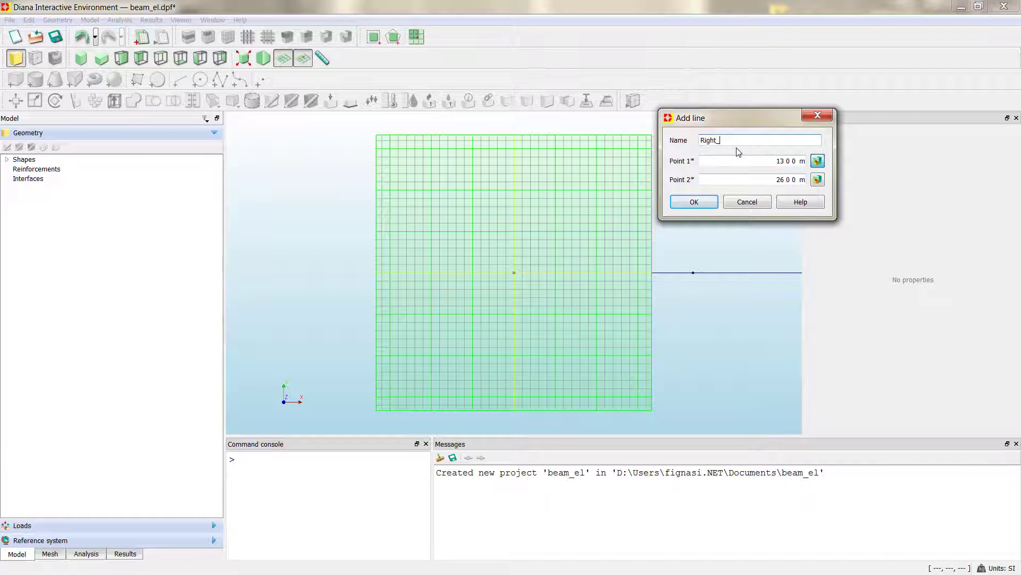
pyautogui.write('span')
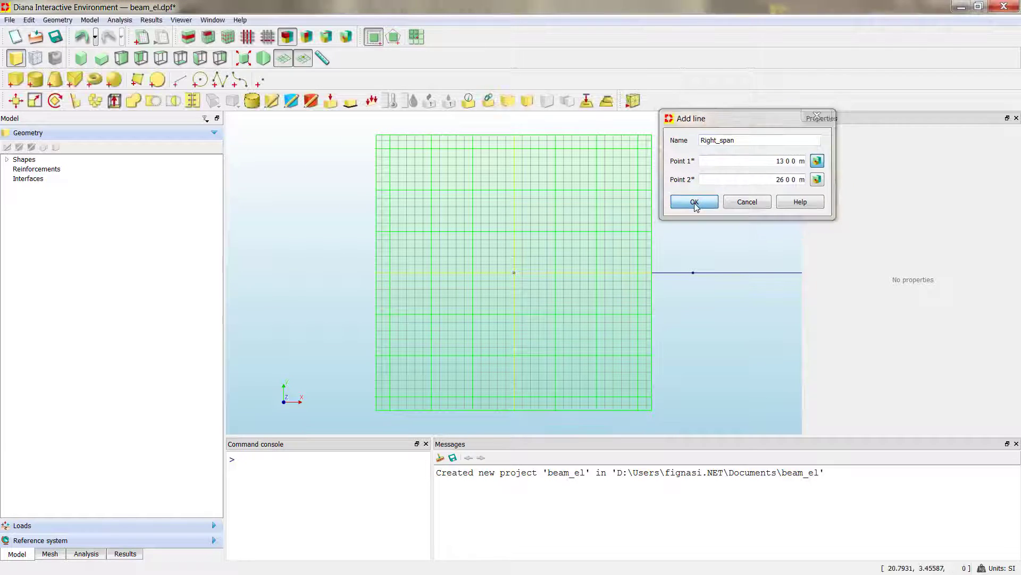
pyautogui.click(693, 201)
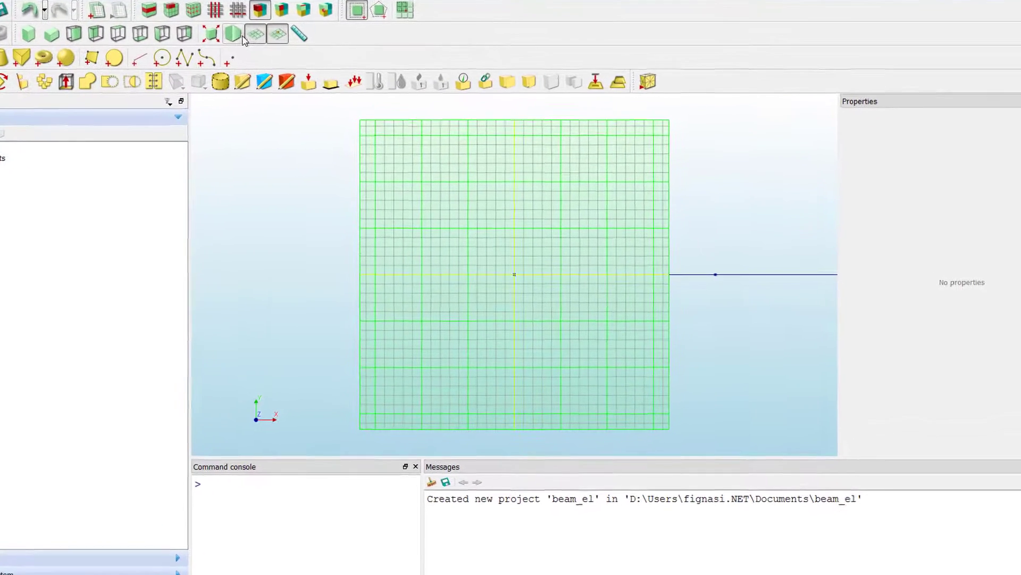
pyautogui.click(254, 34)
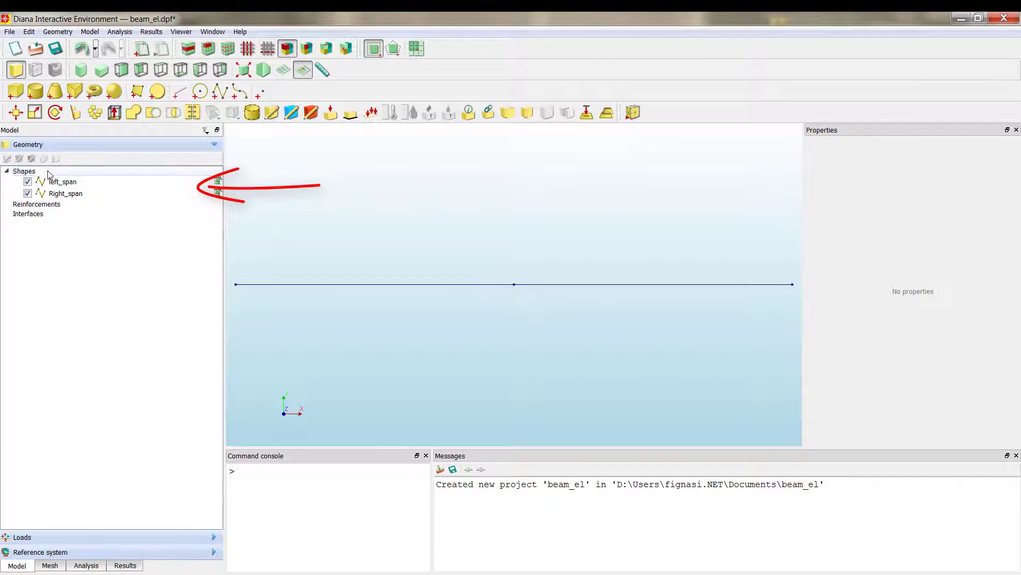
pyautogui.click(63, 182)
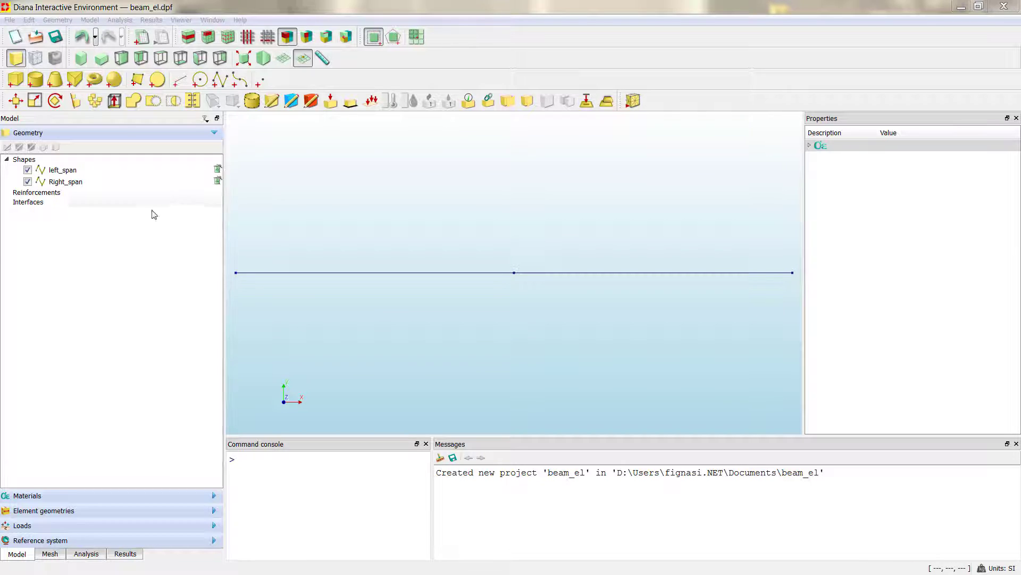
pyautogui.moveTo(397, 372)
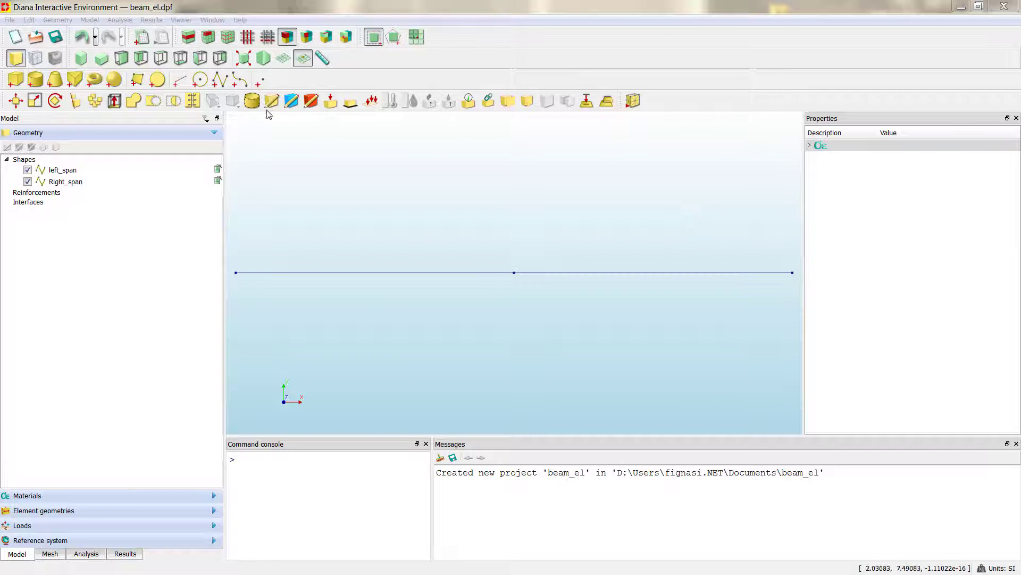
# Add CEB-FIP 1990 concrete material concrete_el with plasticity and cracking unchecked.
pyautogui.click(90, 20)
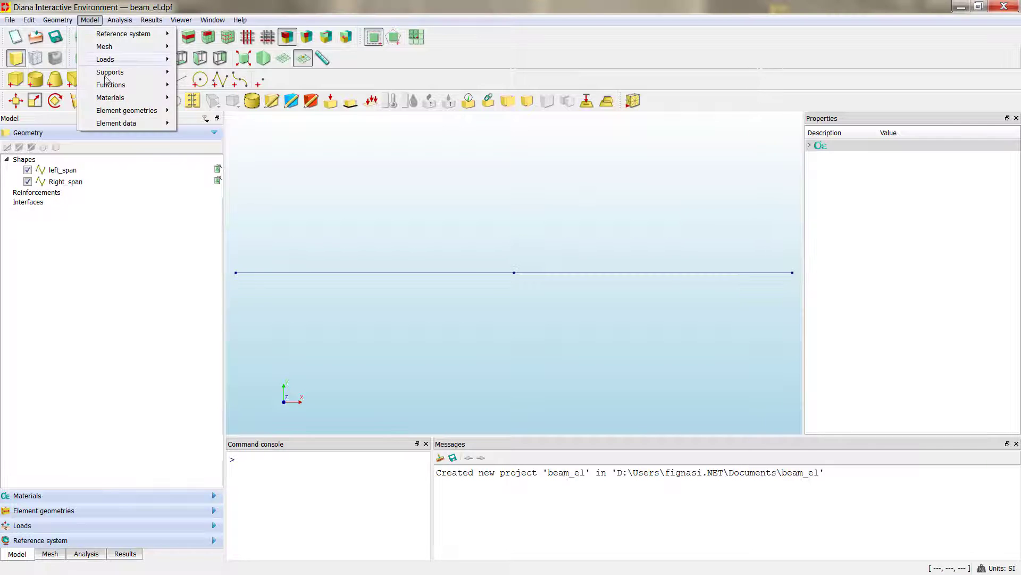
pyautogui.click(110, 97)
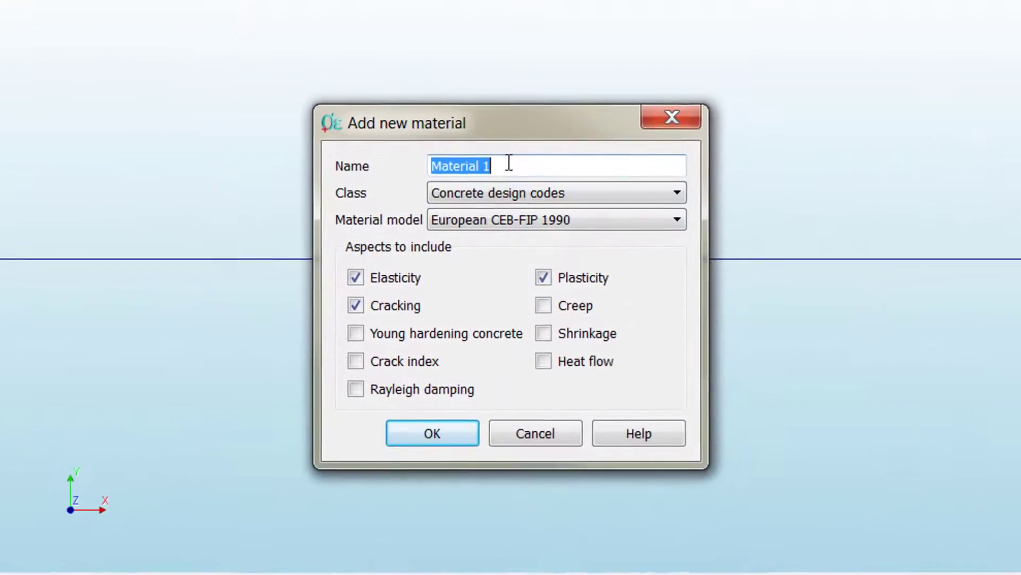
pyautogui.write('concrete')
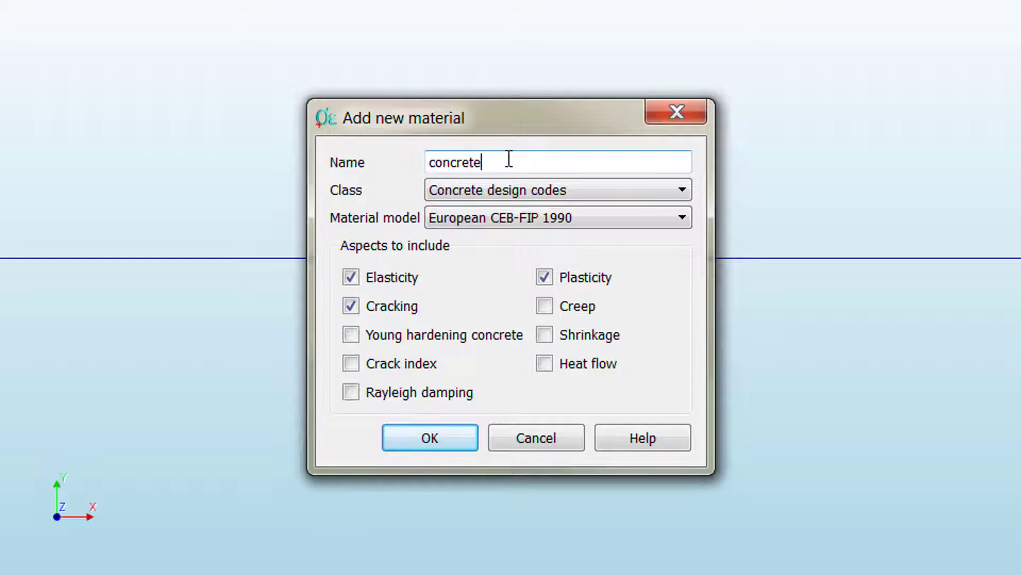
pyautogui.write('_e')
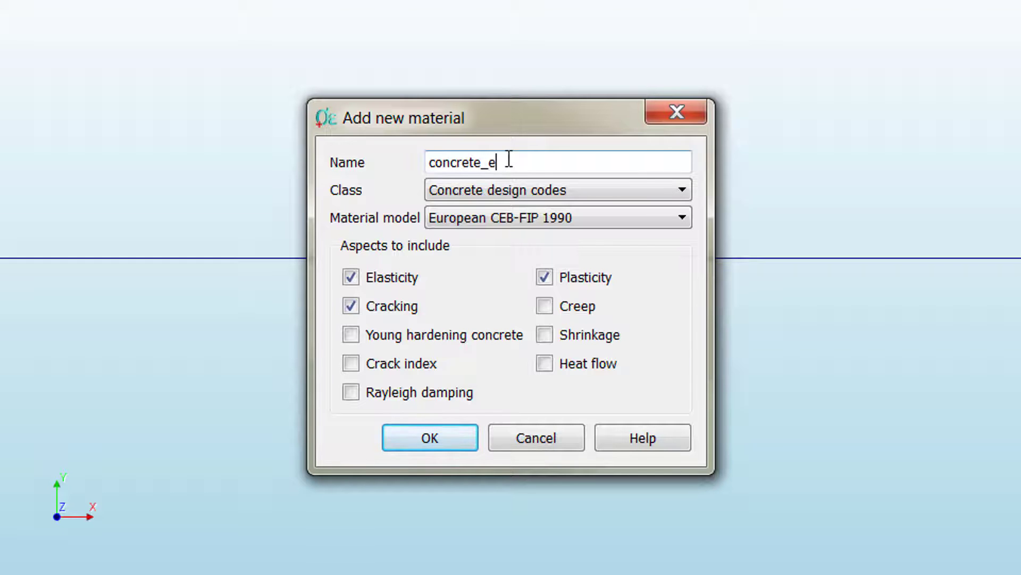
pyautogui.write('l')
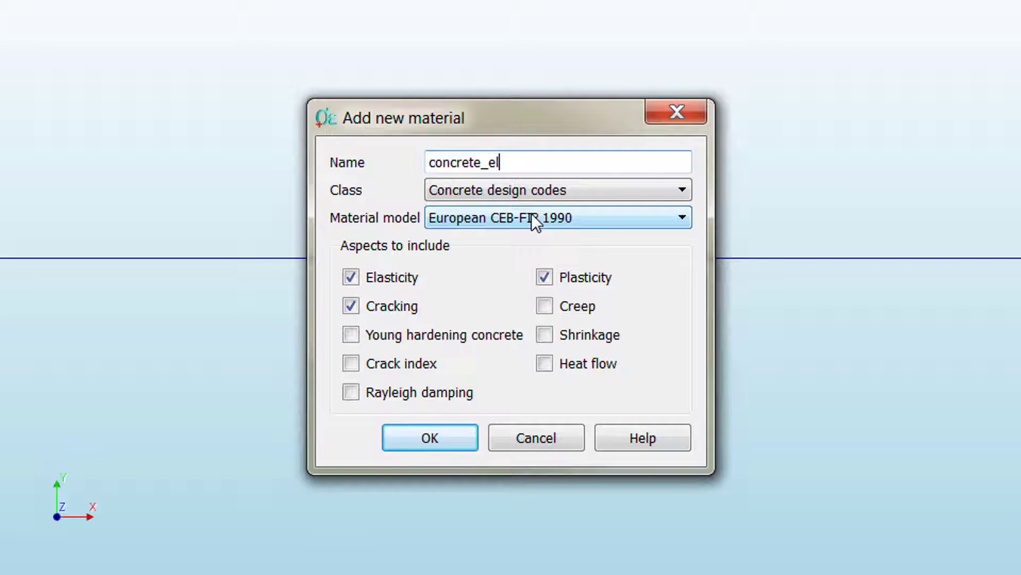
pyautogui.moveTo(524, 241)
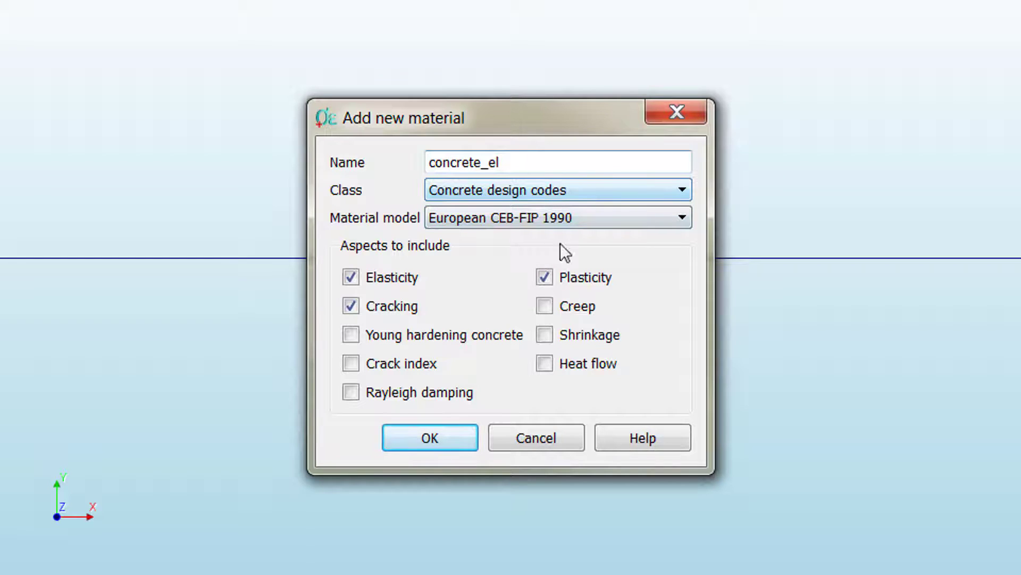
pyautogui.click(546, 276)
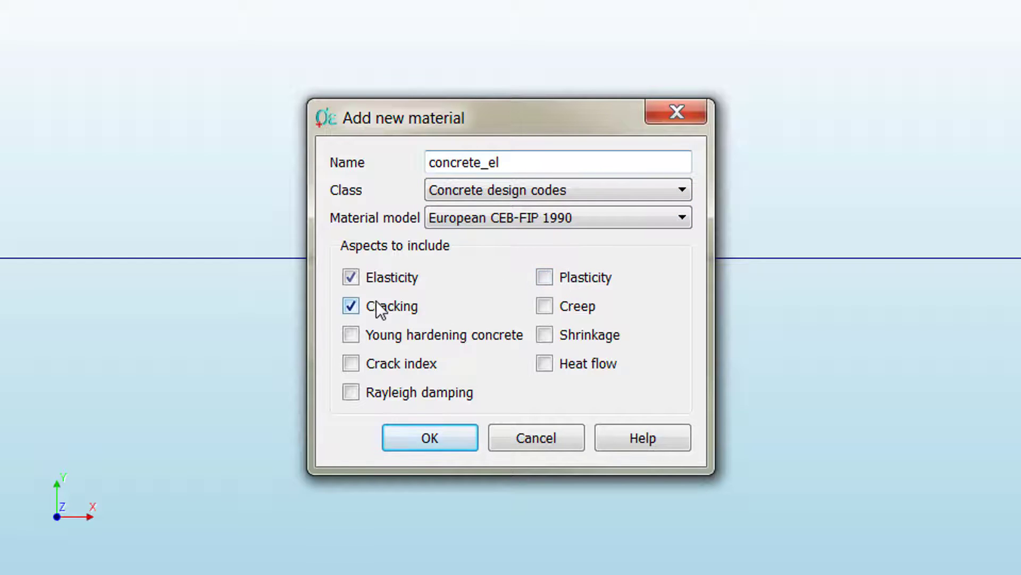
pyautogui.click(350, 305)
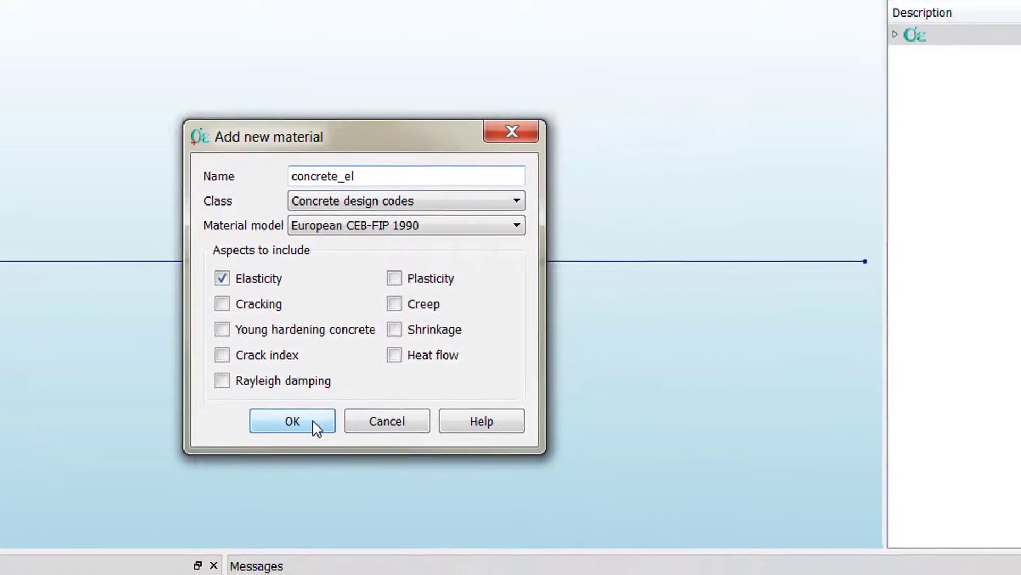
pyautogui.click(292, 421)
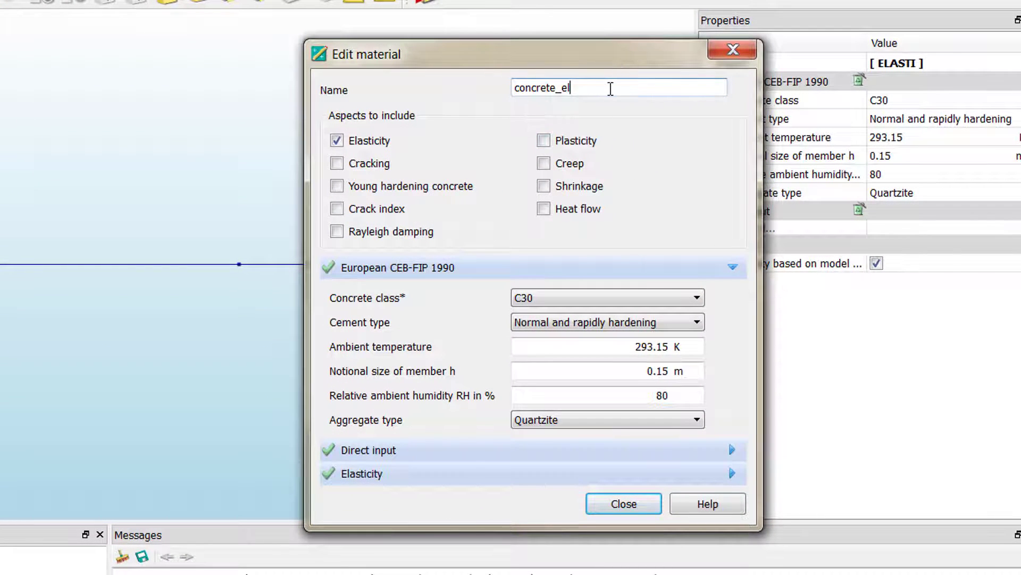
pyautogui.tripleClick(541, 87)
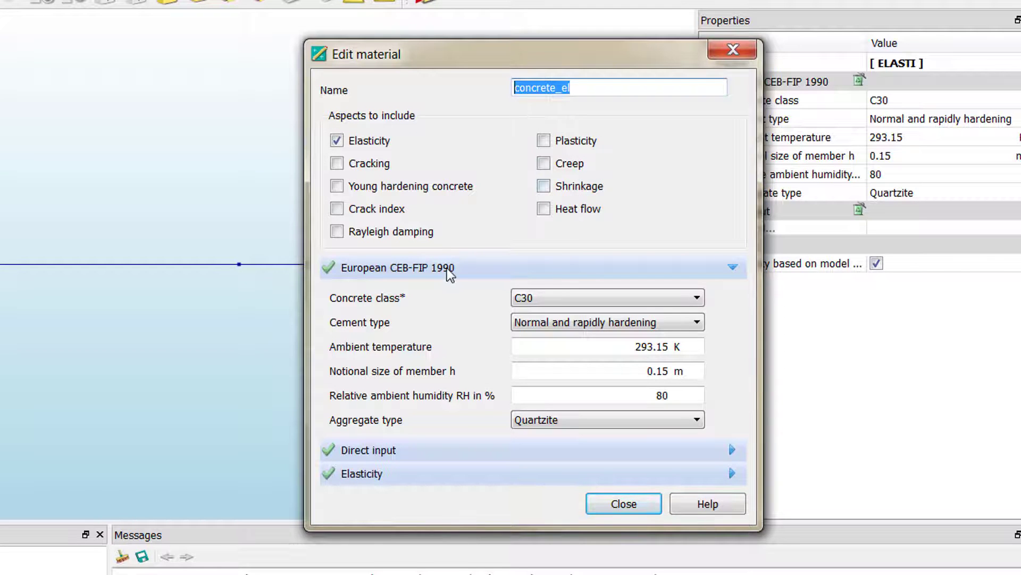
pyautogui.moveTo(677, 250)
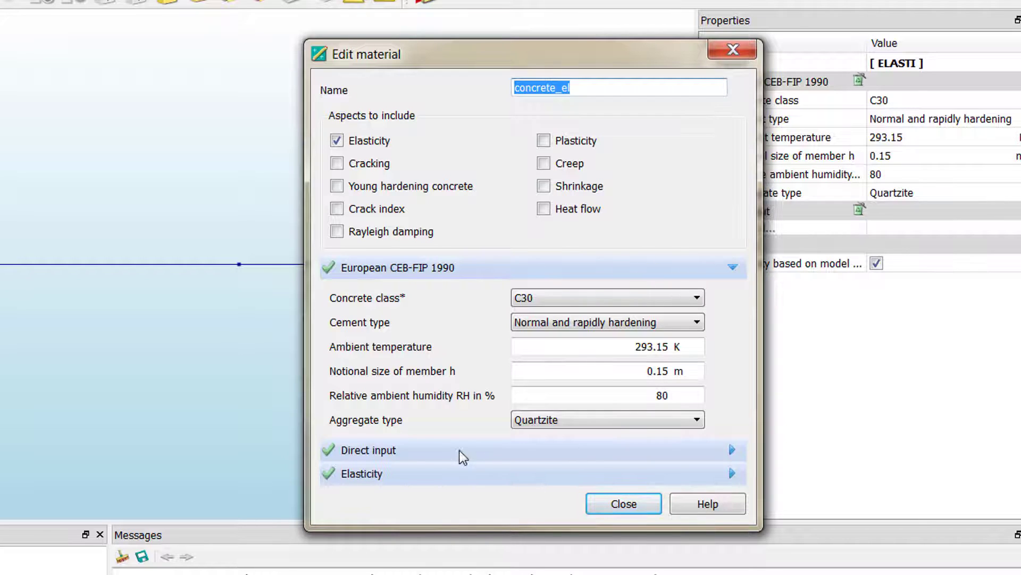
pyautogui.click(368, 449)
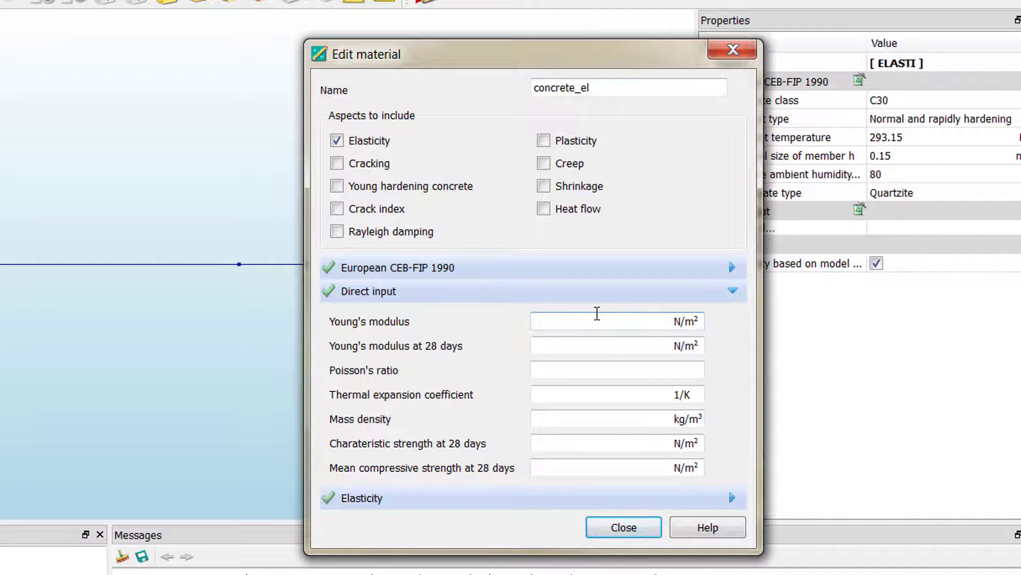
pyautogui.click(612, 322)
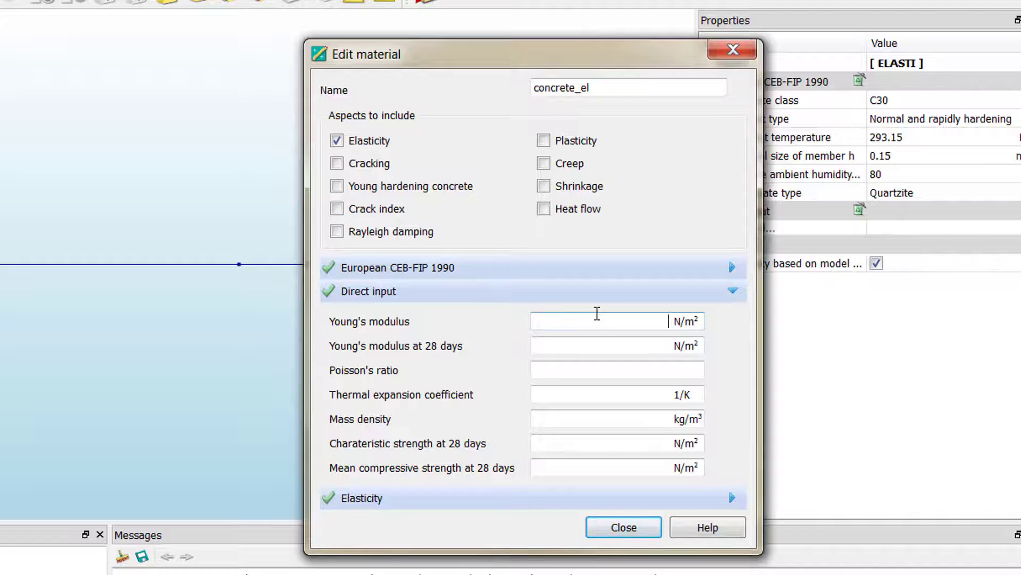
pyautogui.write('33900000000')
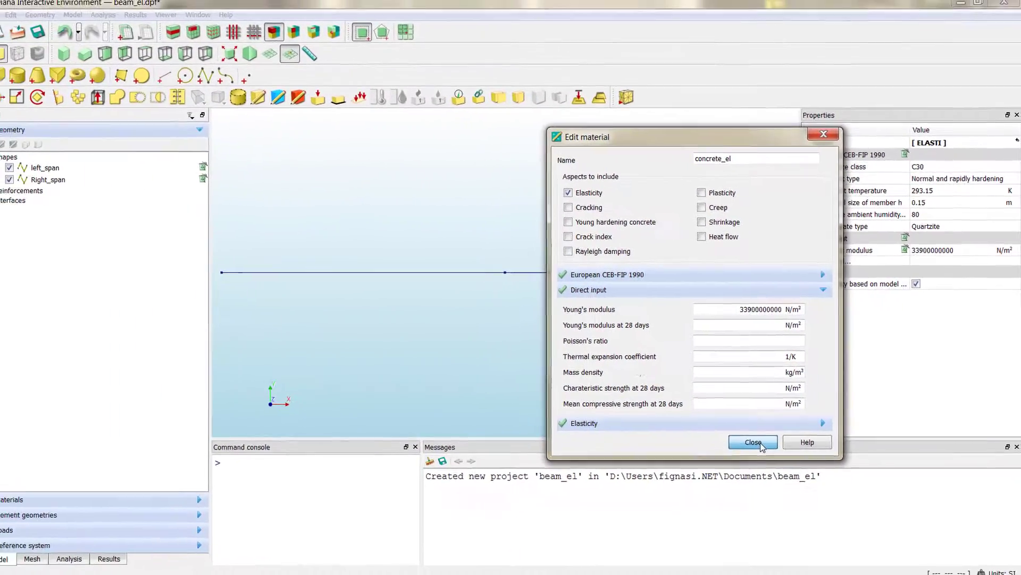
pyautogui.click(753, 441)
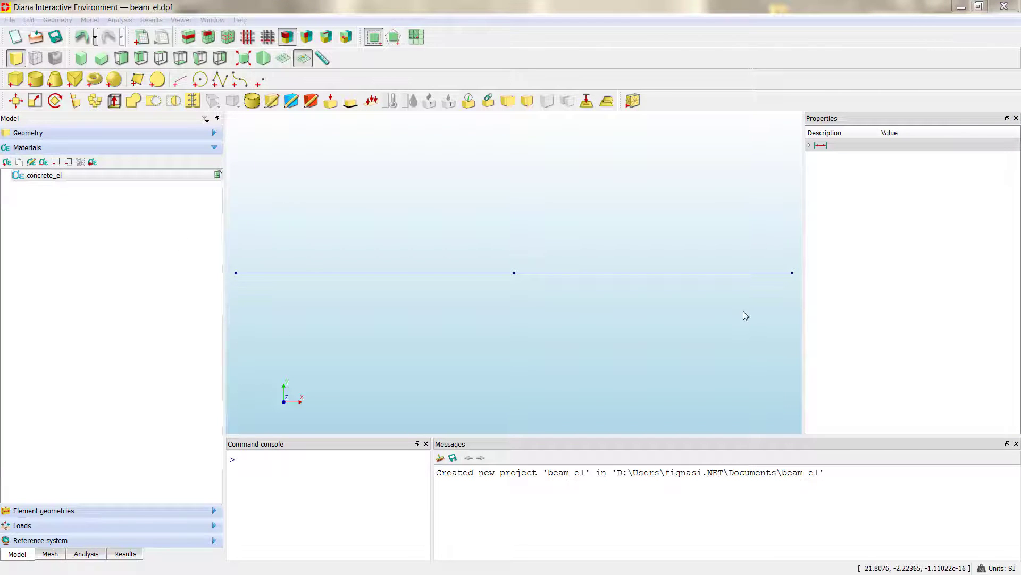
pyautogui.moveTo(491, 363)
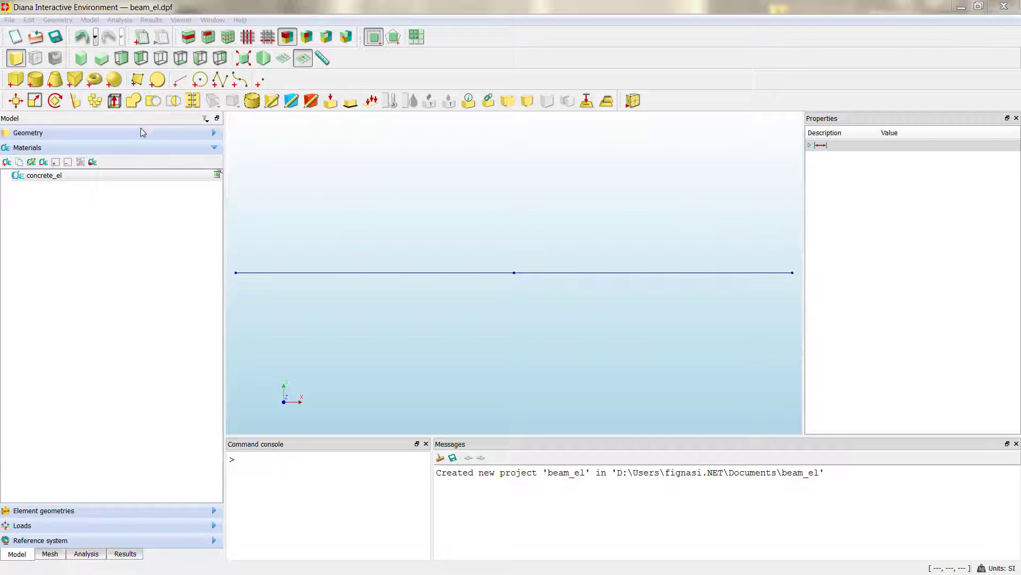
# Add element geometry concrete_cs for lines with 2D Class-II beam elements.
pyautogui.click(89, 20)
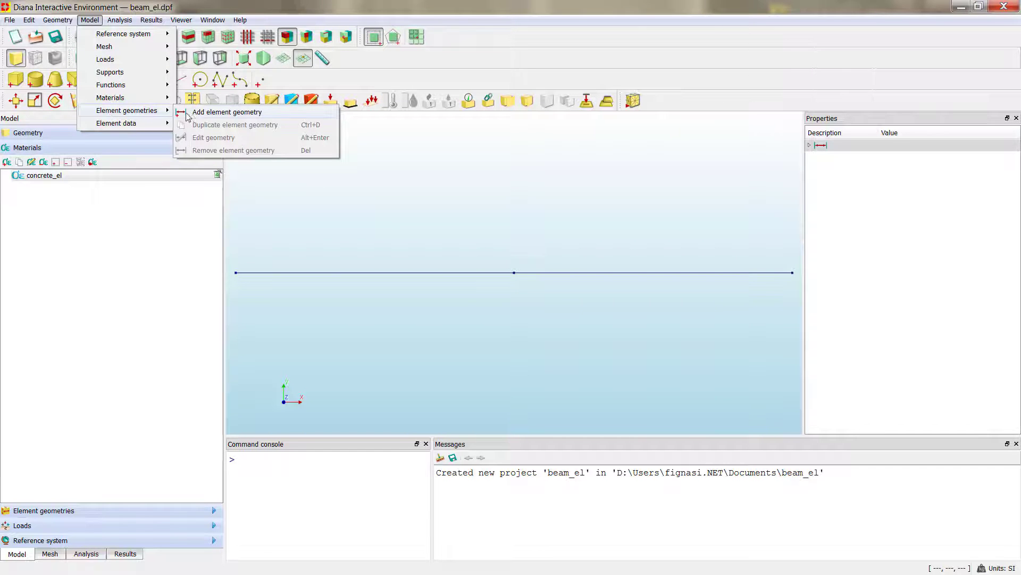
pyautogui.click(227, 111)
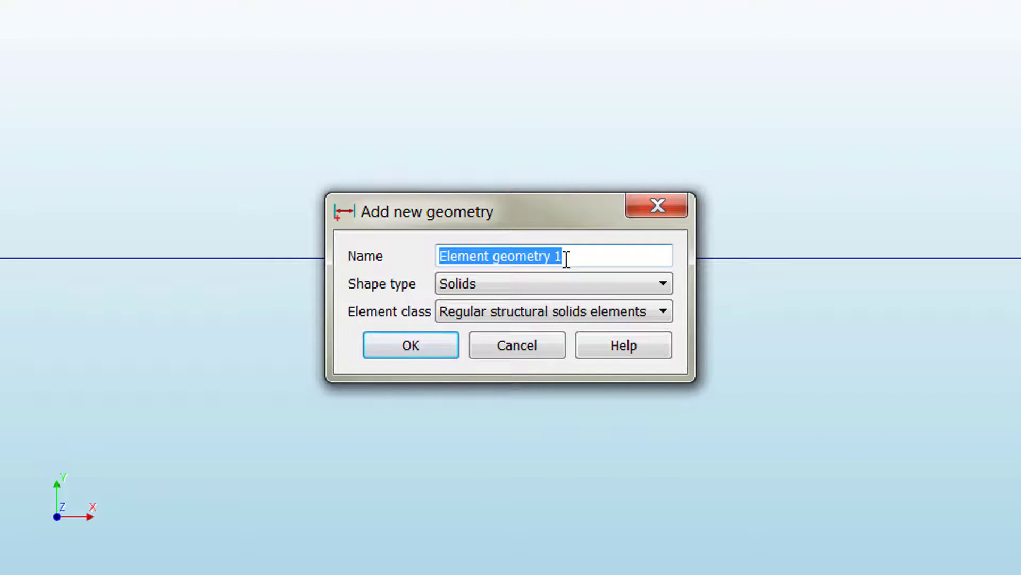
pyautogui.write('concrete_cs')
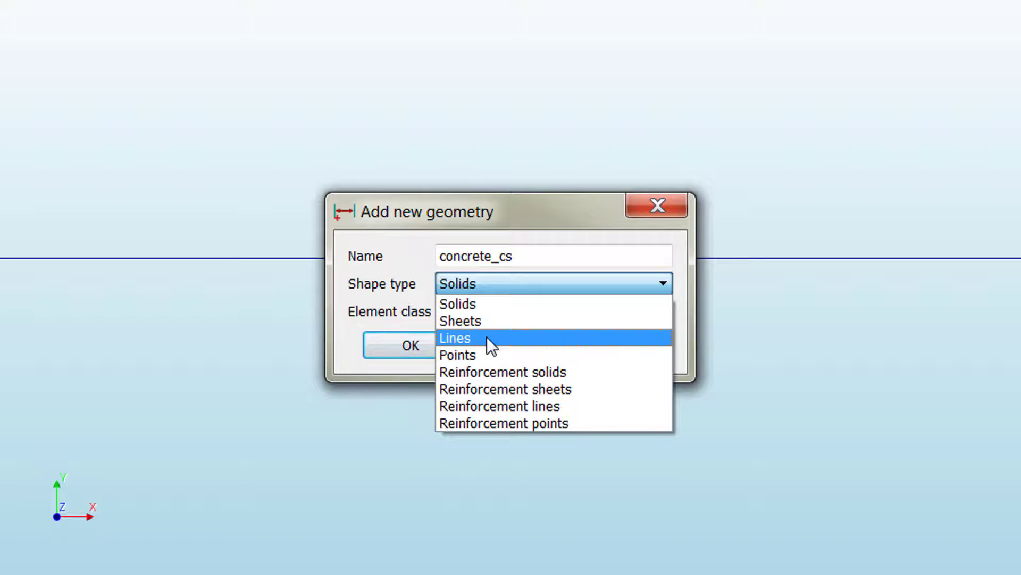
pyautogui.click(454, 337)
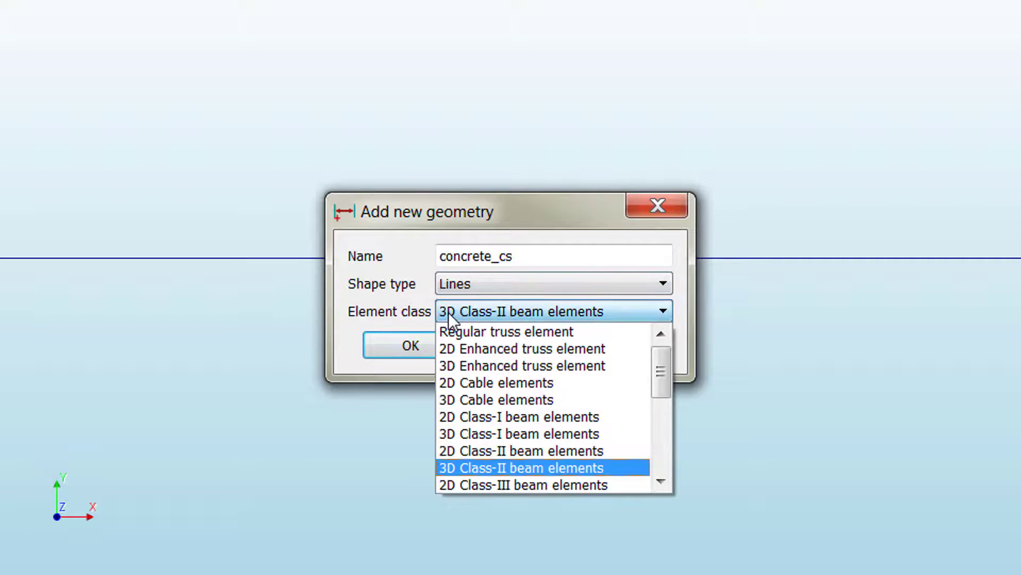
pyautogui.moveTo(534, 433)
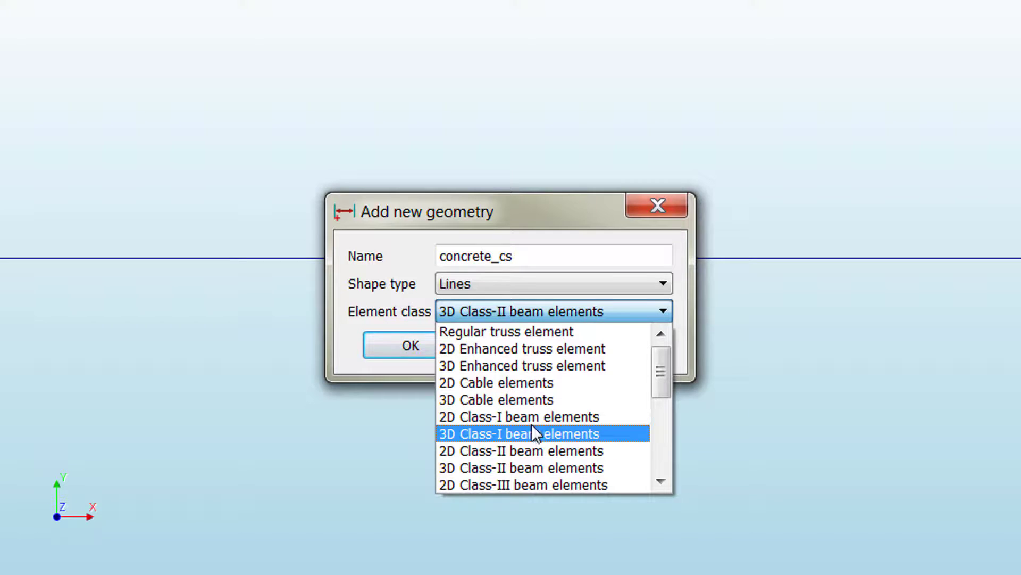
pyautogui.moveTo(535, 416)
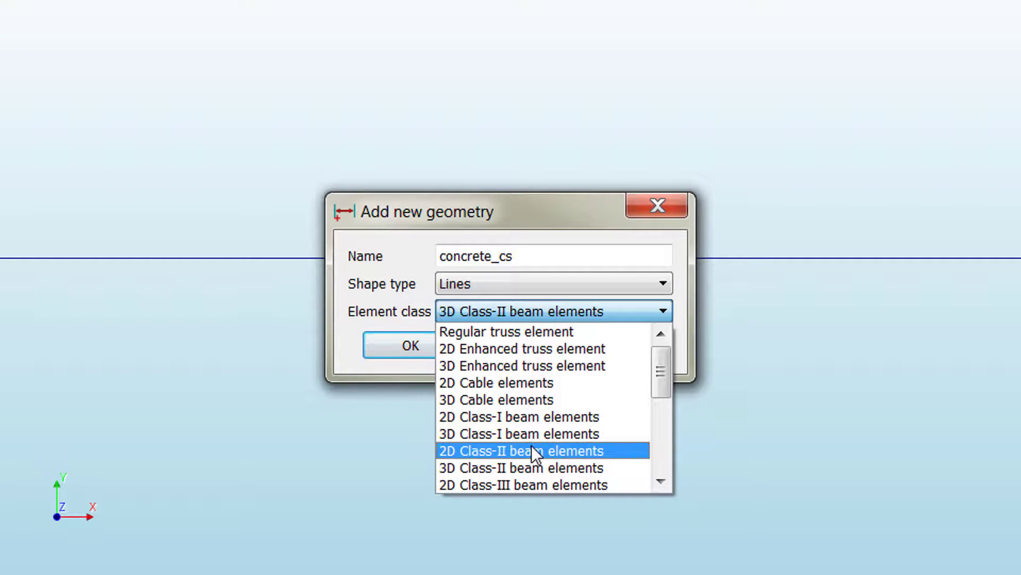
pyautogui.moveTo(534, 461)
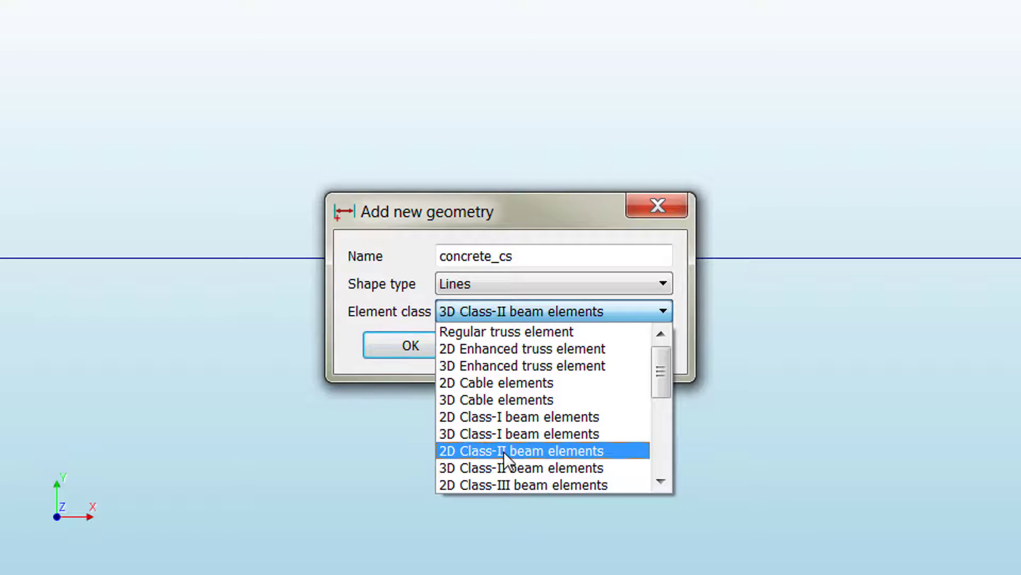
pyautogui.click(519, 450)
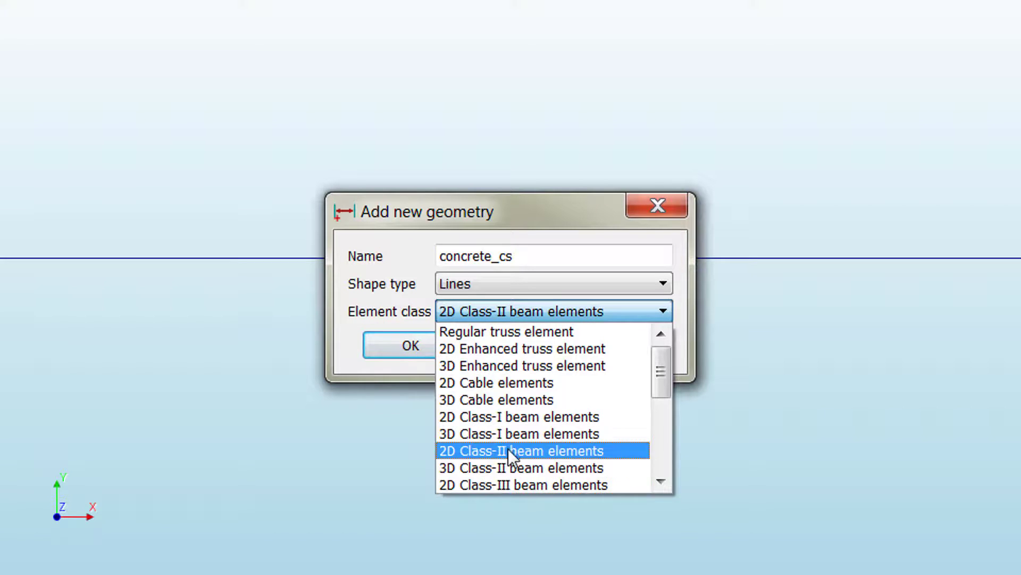
pyautogui.click(520, 450)
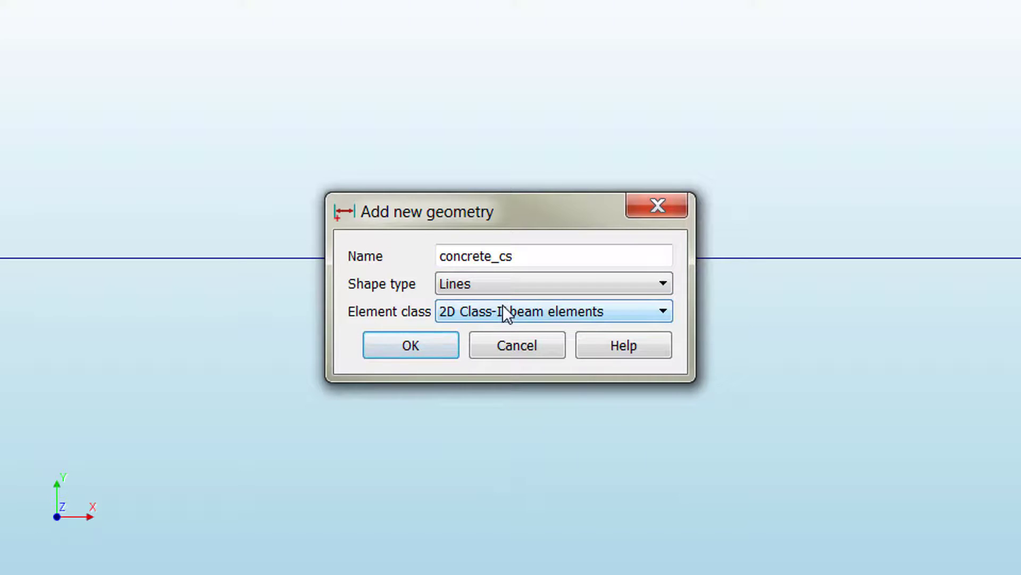
pyautogui.click(552, 310)
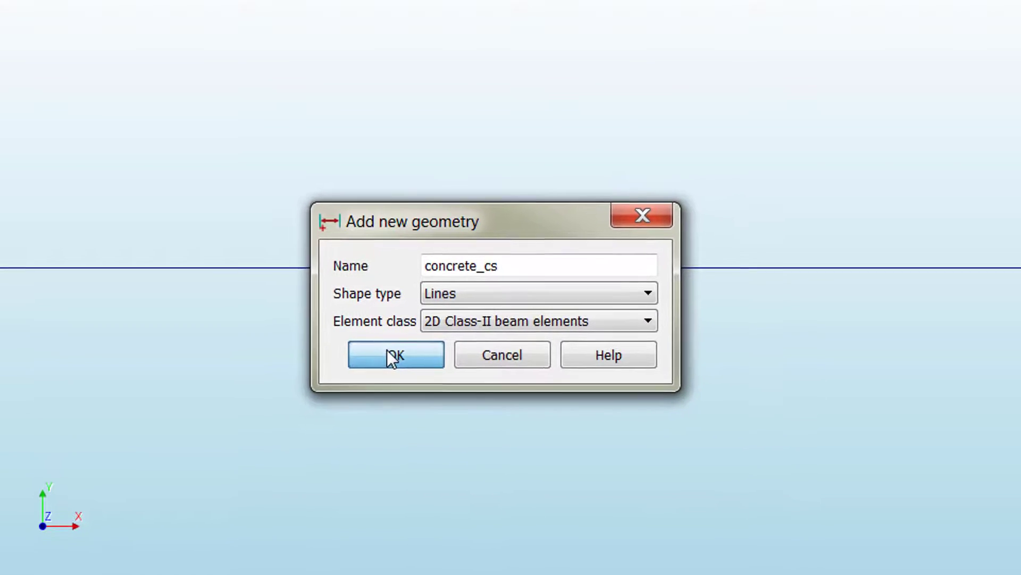
# Create concrete_cs and give it a filled rectangle section, 0.7 m high, 0.4 m wide.
pyautogui.click(396, 354)
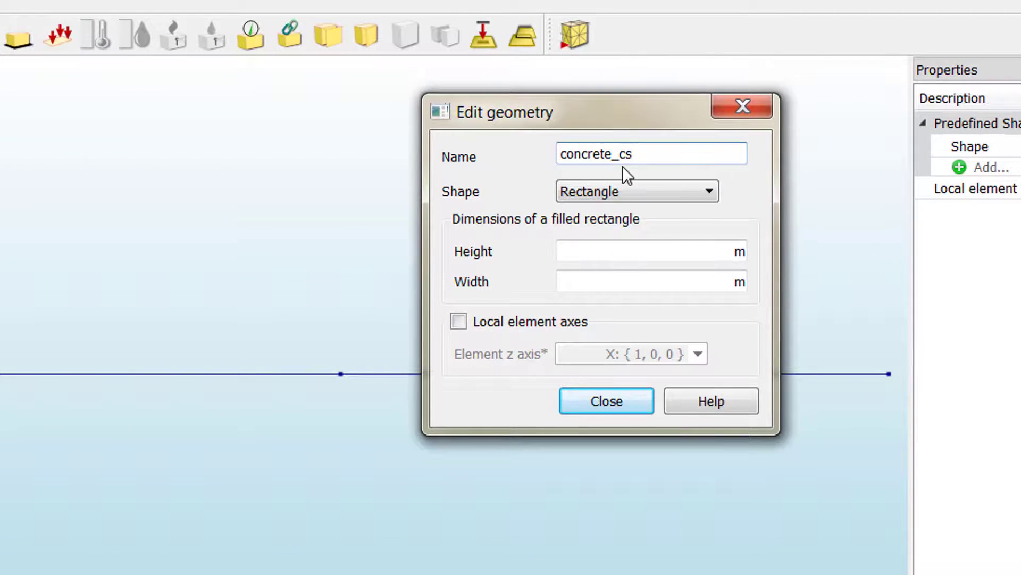
pyautogui.click(651, 281)
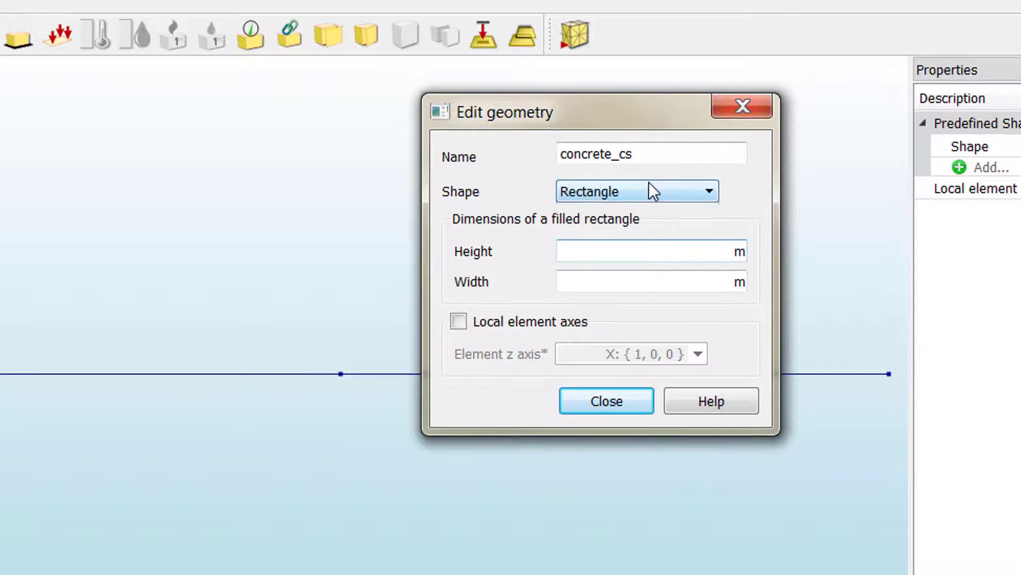
pyautogui.click(638, 191)
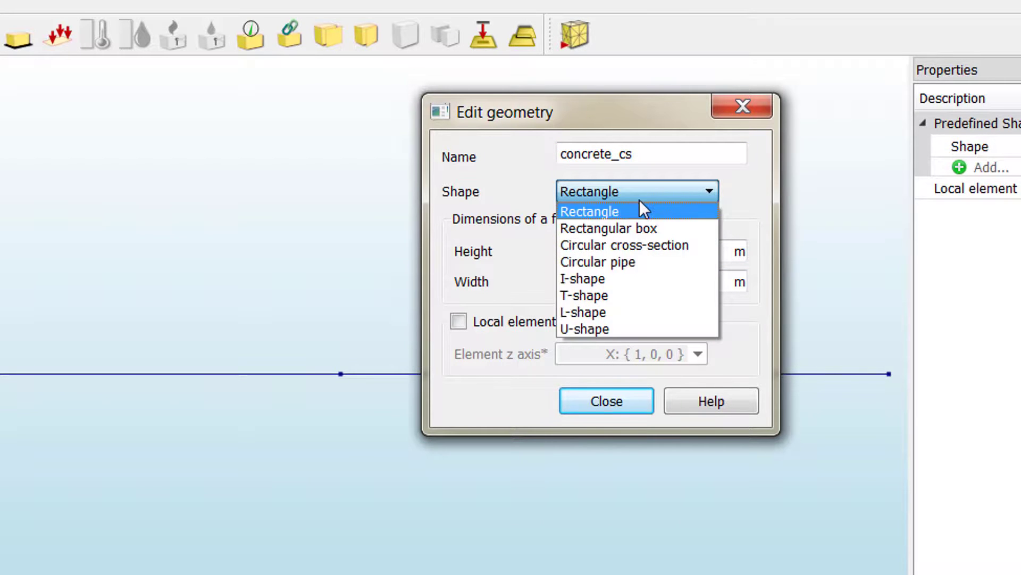
pyautogui.moveTo(635, 222)
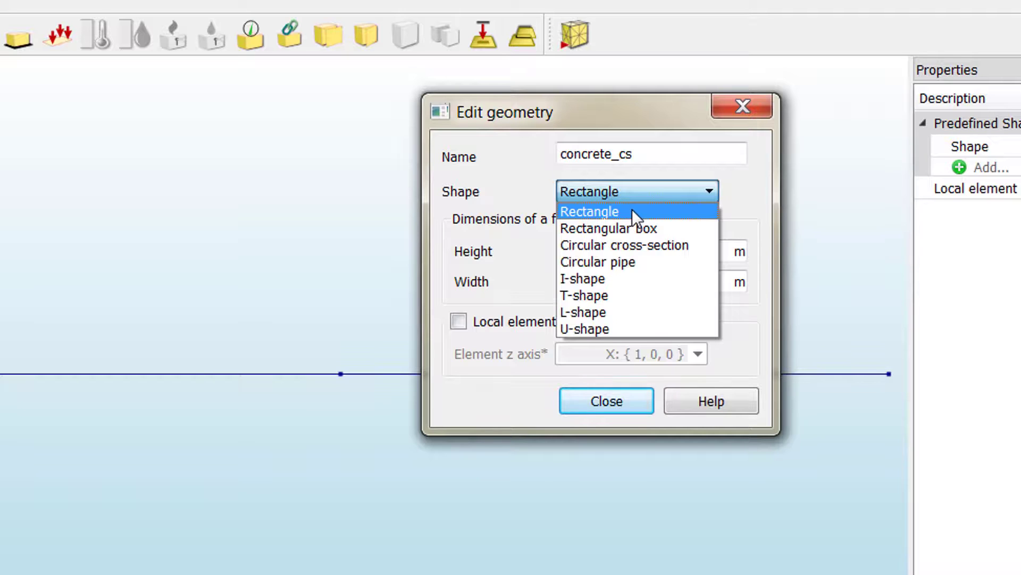
pyautogui.click(588, 211)
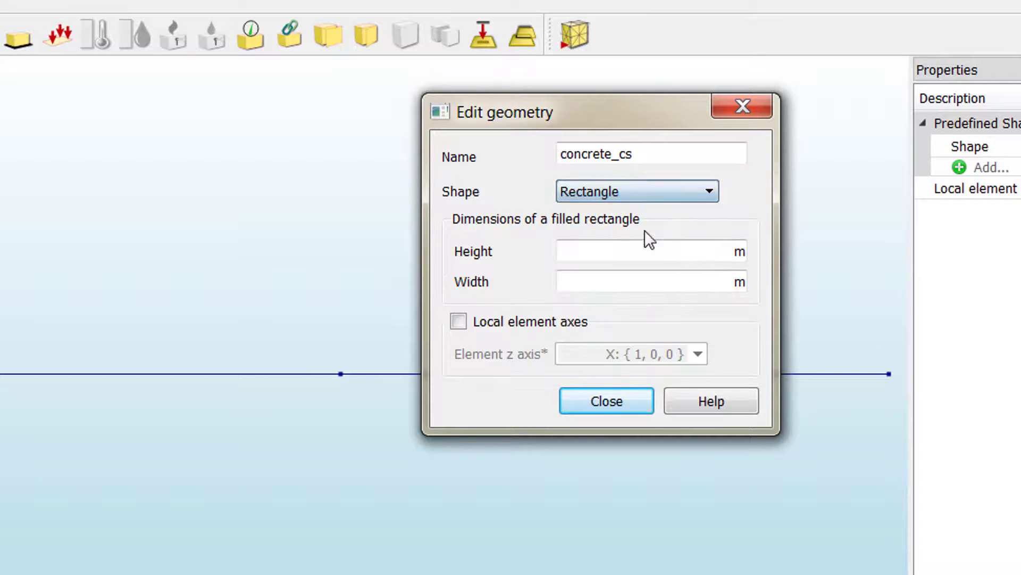
pyautogui.write('0')
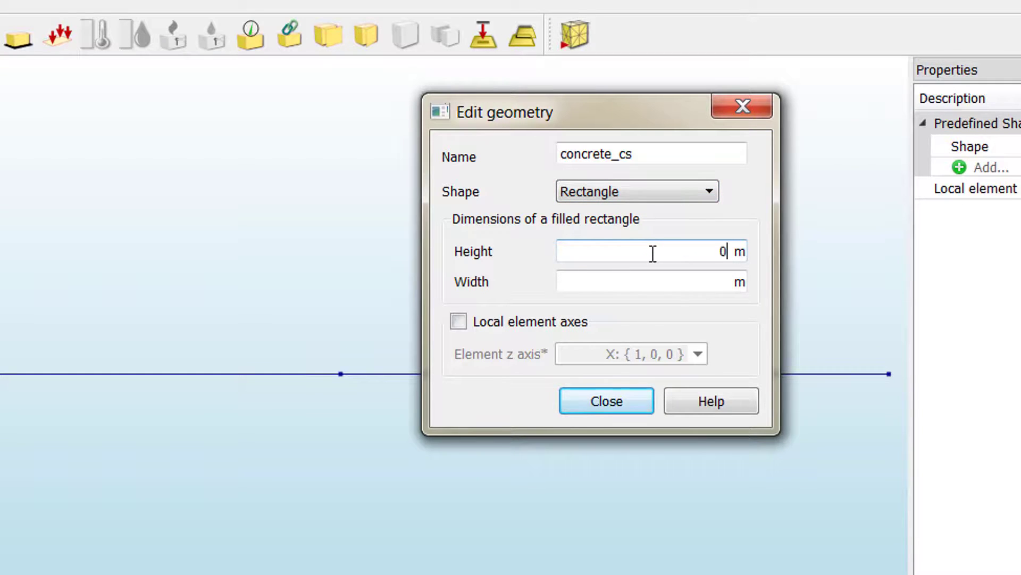
pyautogui.write('.7')
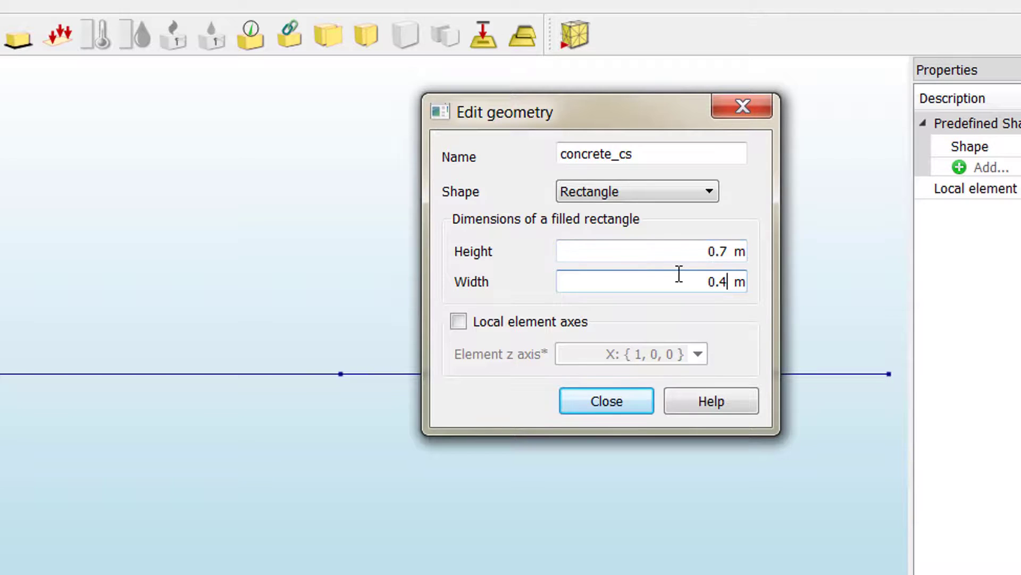
pyautogui.moveTo(717, 378)
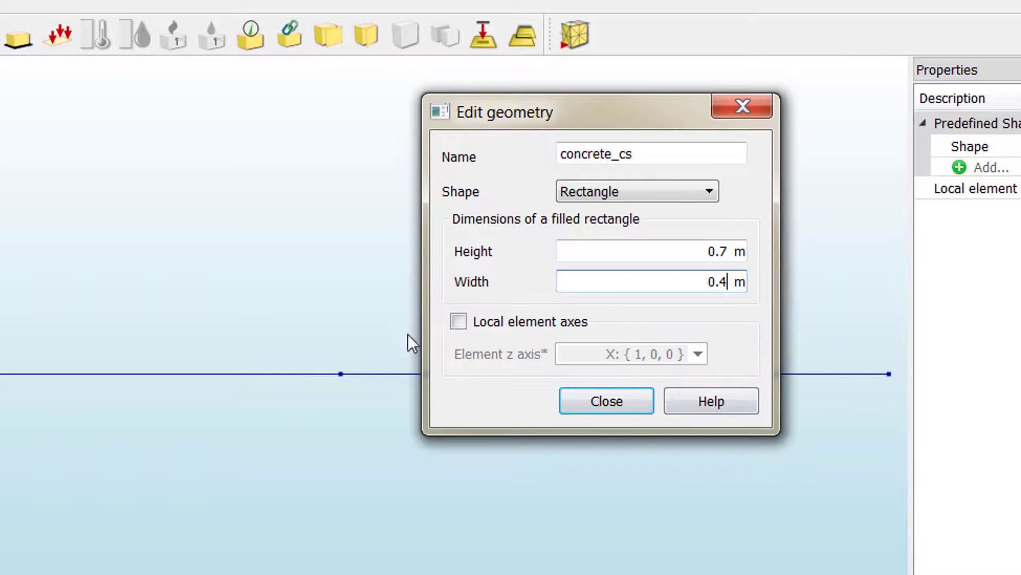
pyautogui.moveTo(700, 378)
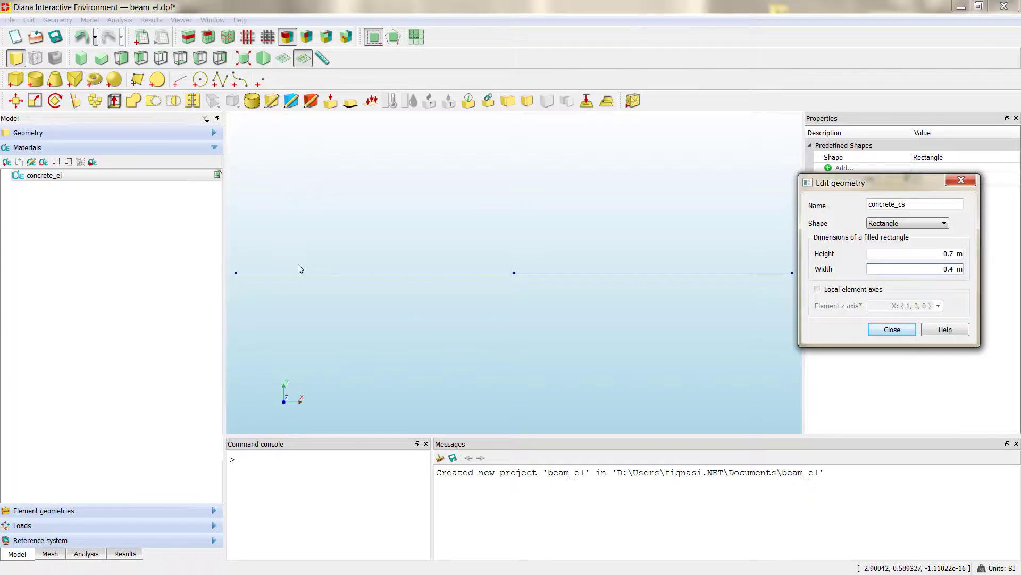
pyautogui.moveTo(848, 298)
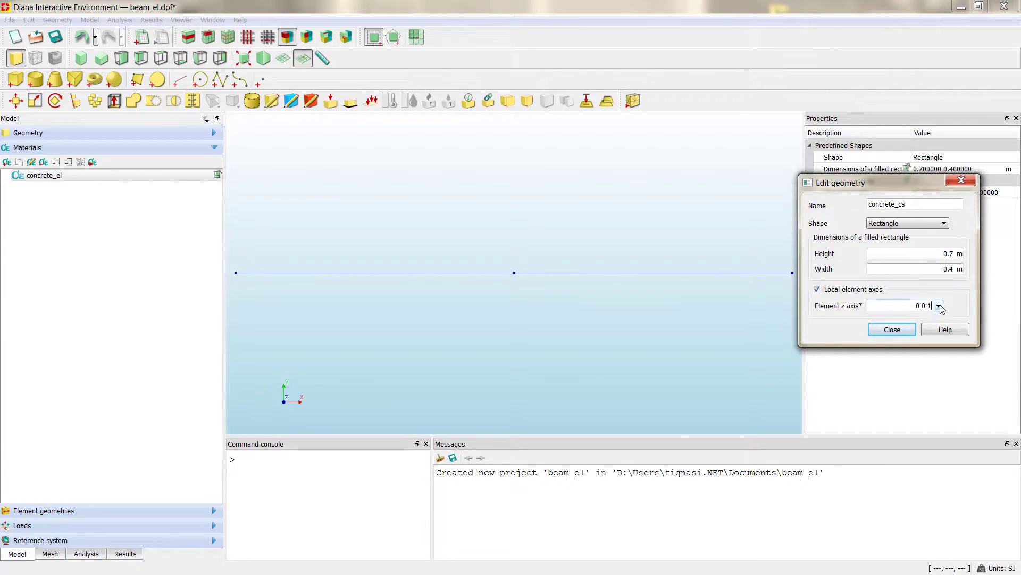
# Leave local element axes off for concrete_cs and close the geometry editor.
pyautogui.click(938, 305)
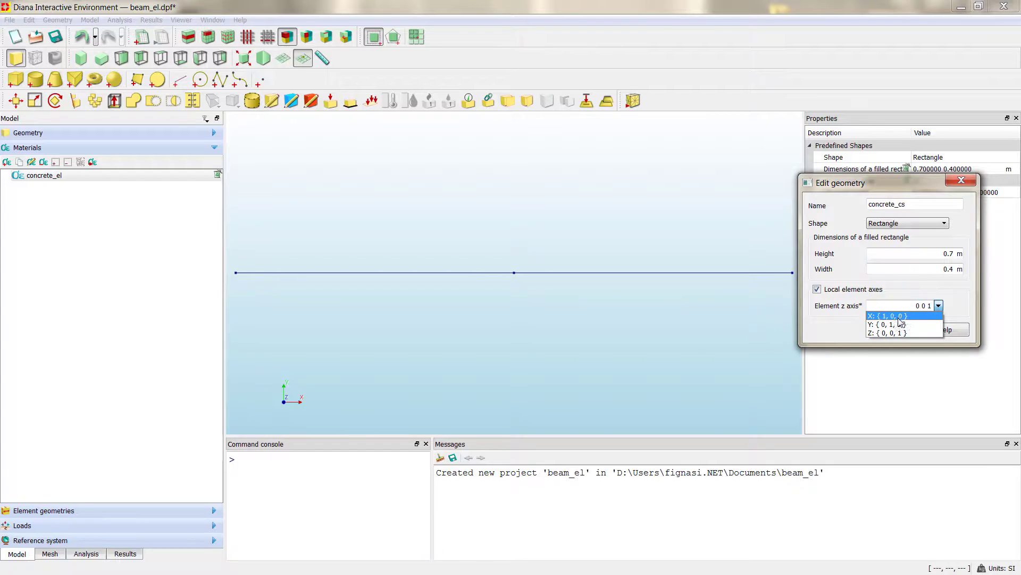
pyautogui.moveTo(899, 324)
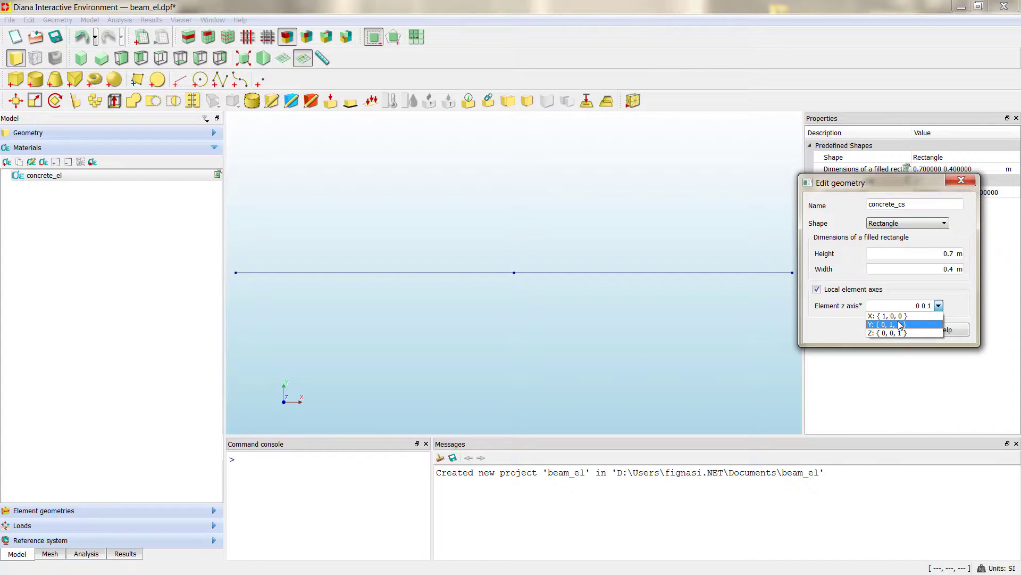
pyautogui.moveTo(899, 316)
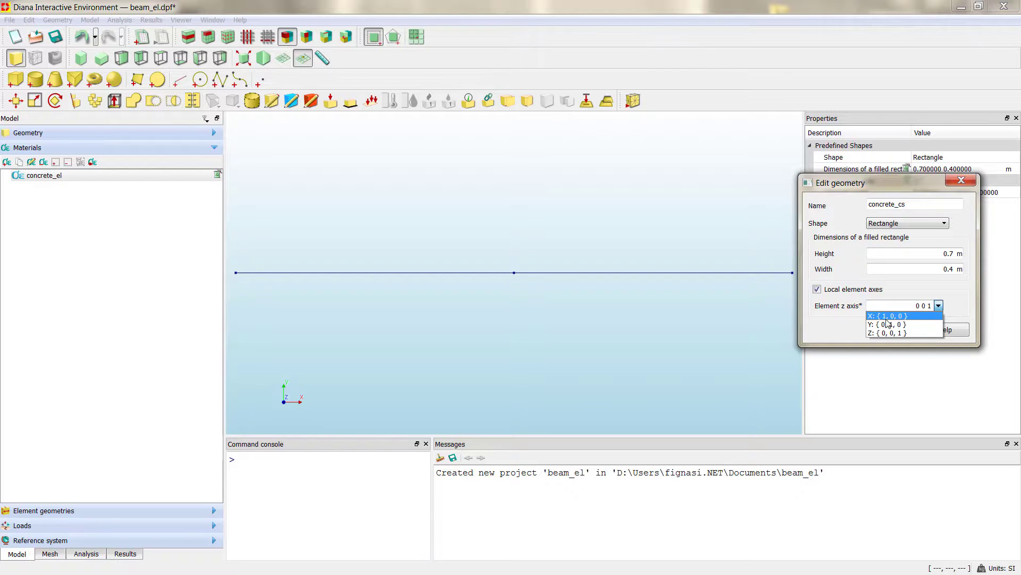
pyautogui.click(817, 288)
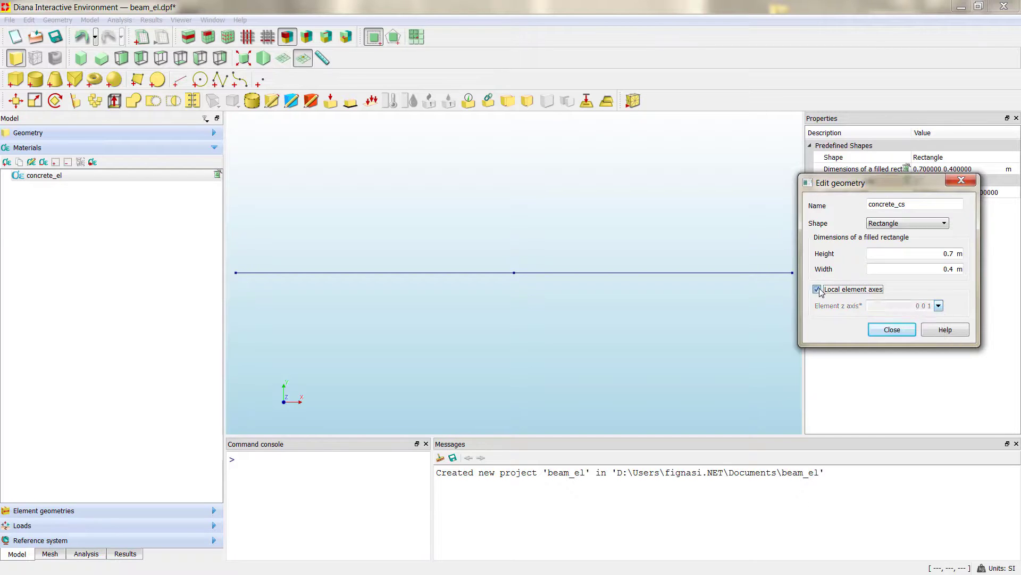
pyautogui.click(818, 289)
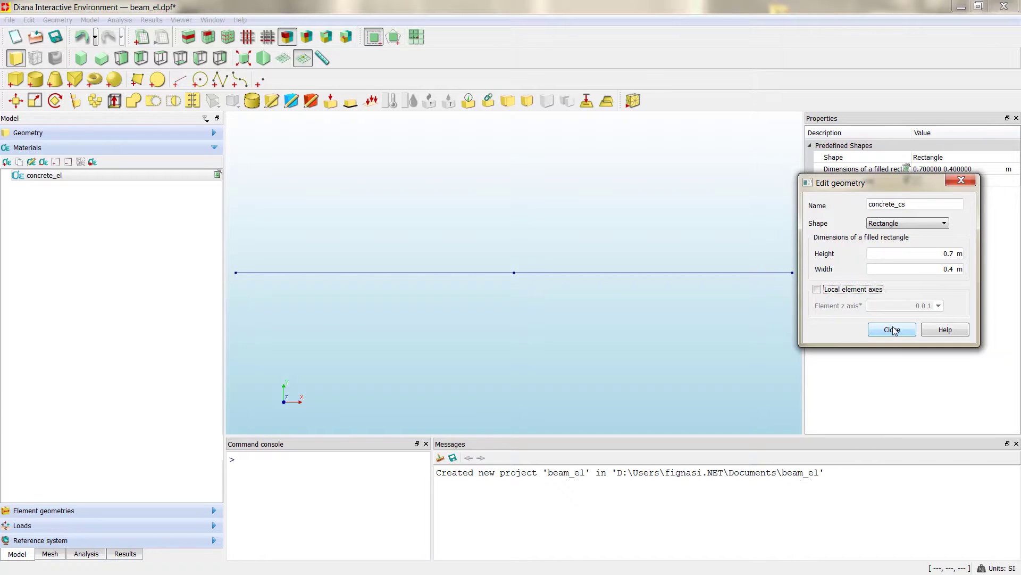
pyautogui.moveTo(877, 331)
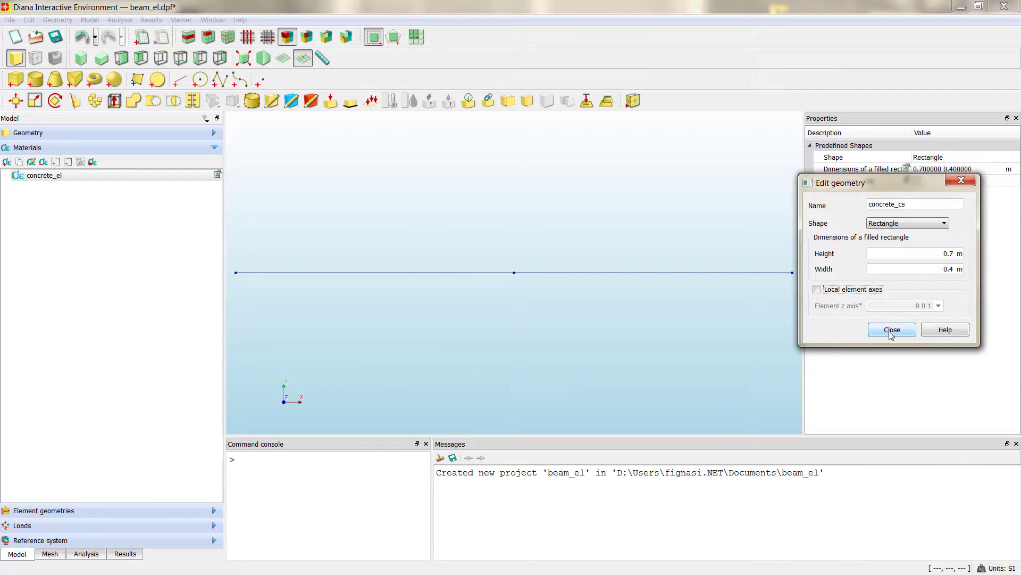
pyautogui.click(892, 328)
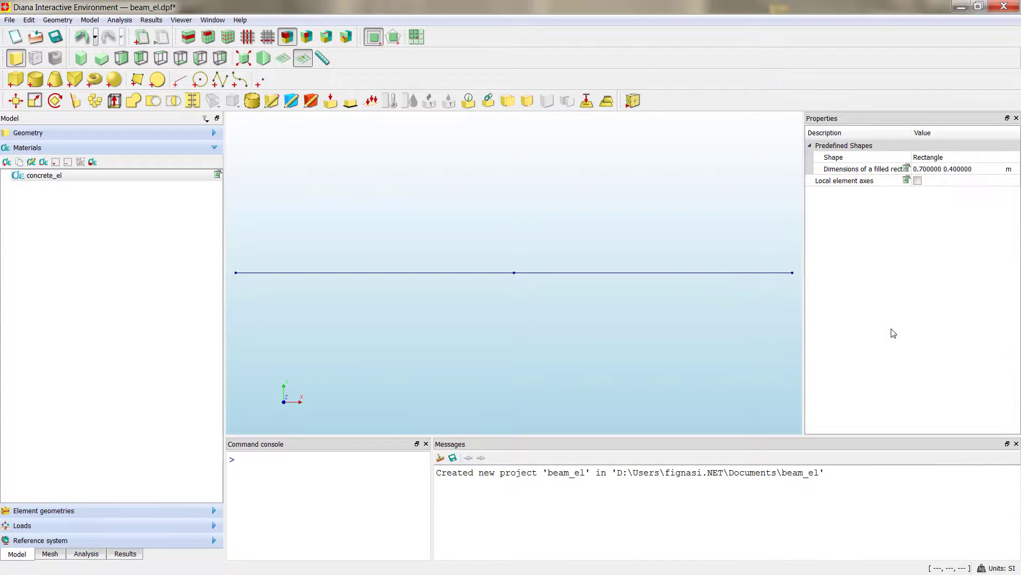
pyautogui.moveTo(363, 244)
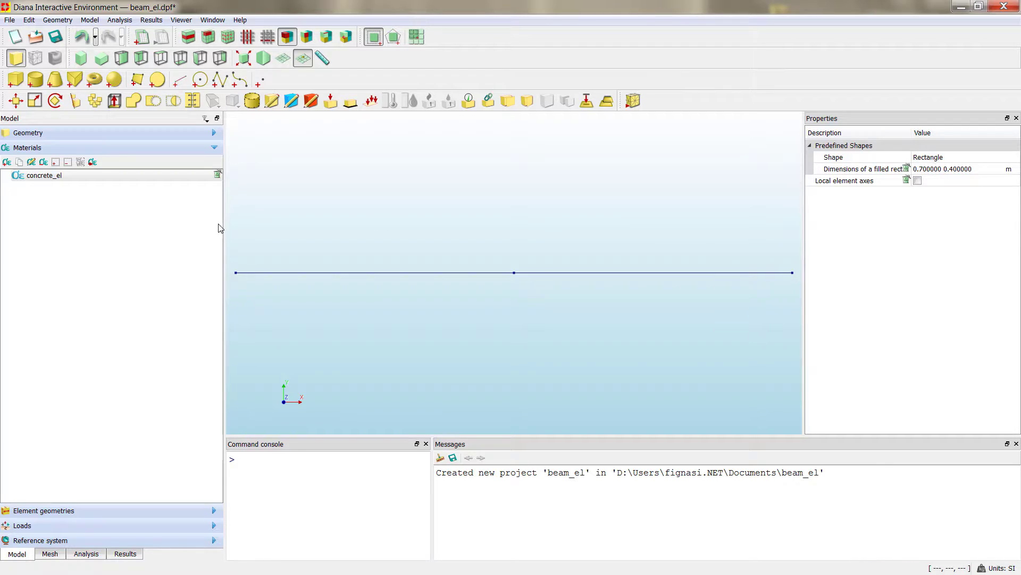
pyautogui.moveTo(281, 227)
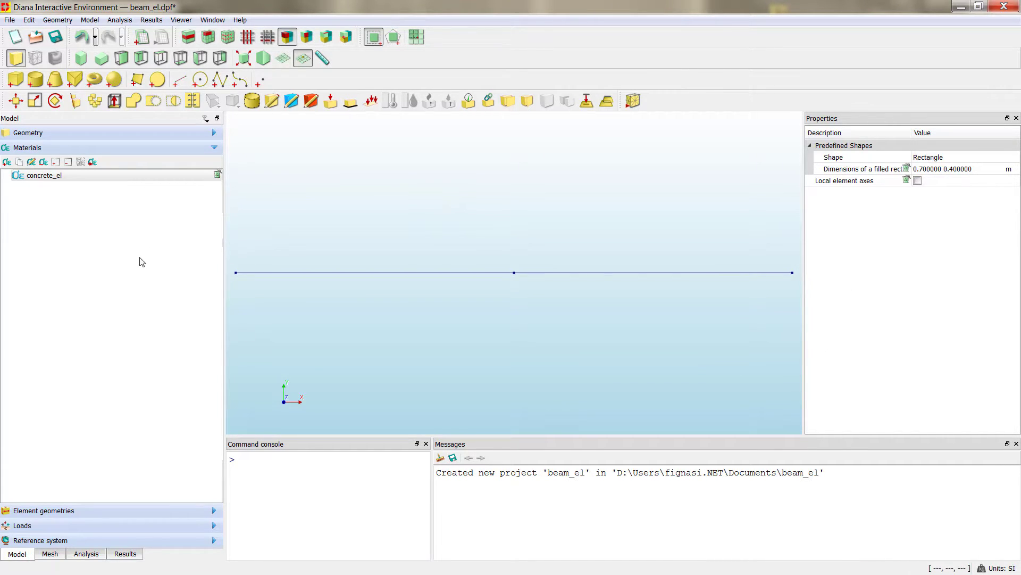
pyautogui.moveTo(450, 371)
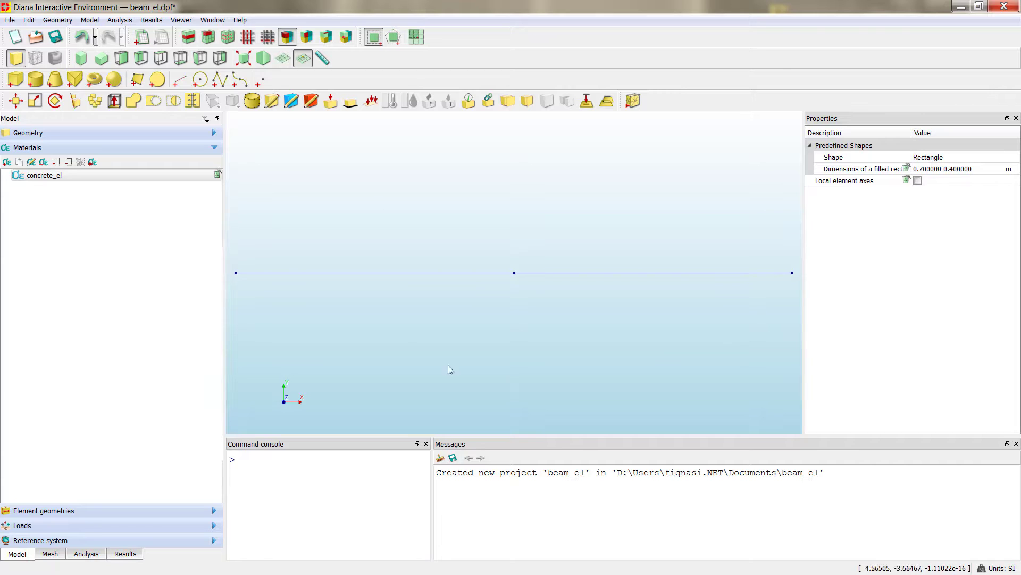
pyautogui.moveTo(725, 374)
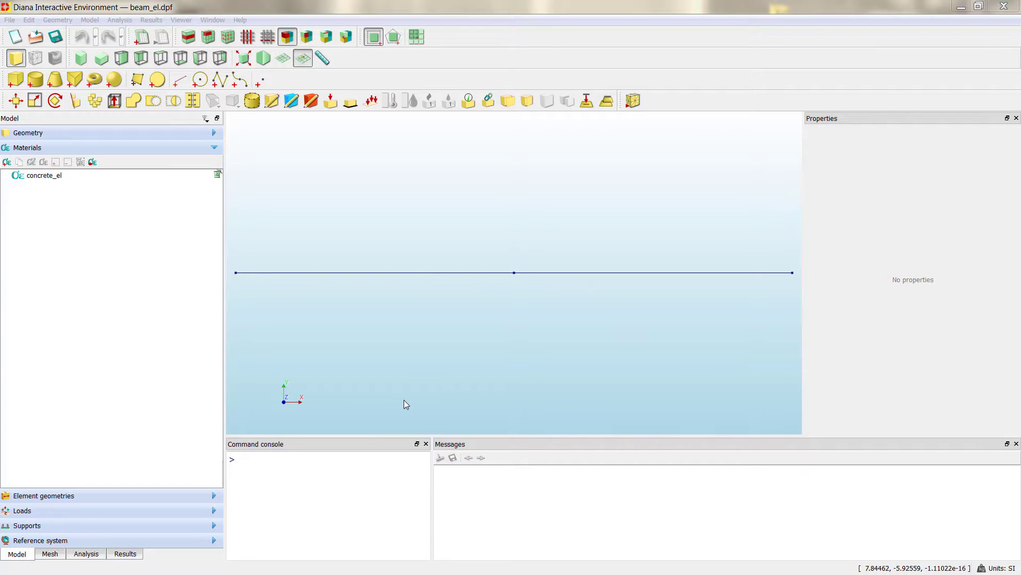
pyautogui.moveTo(375, 383)
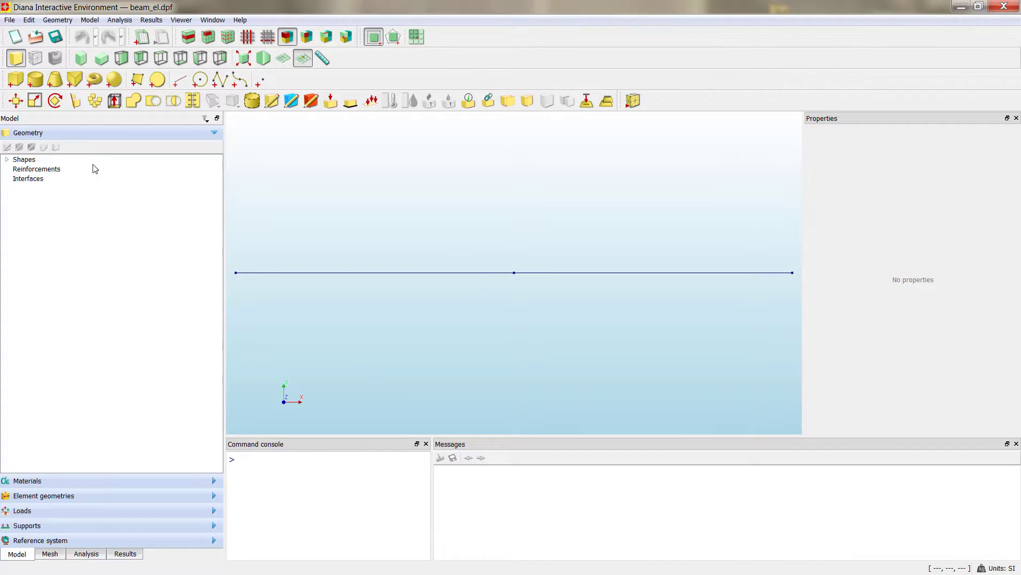
# Collapse the geometry tree, then inspect the concrete_el material and concrete_cs cross-section properties.
pyautogui.click(27, 133)
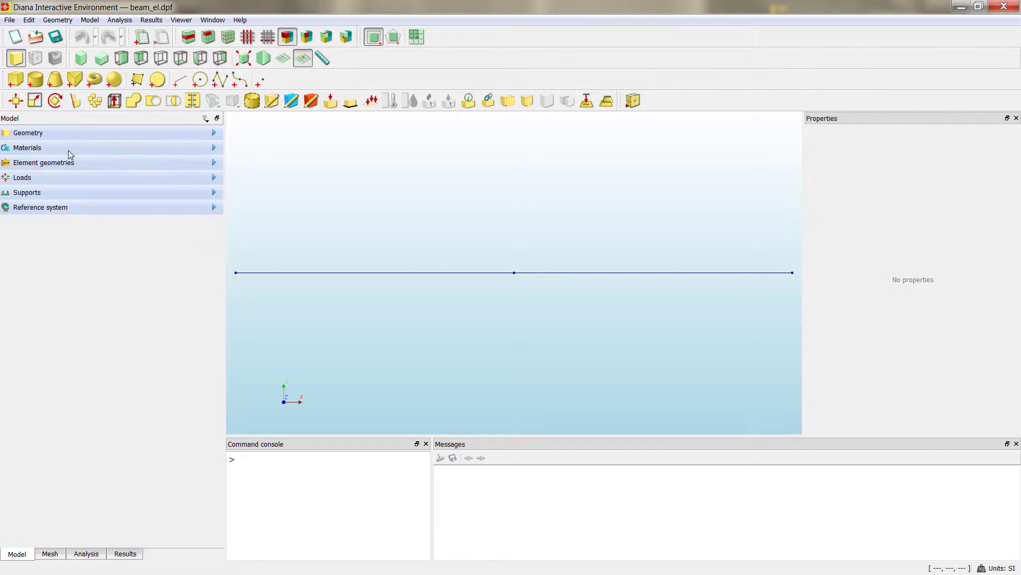
pyautogui.click(27, 148)
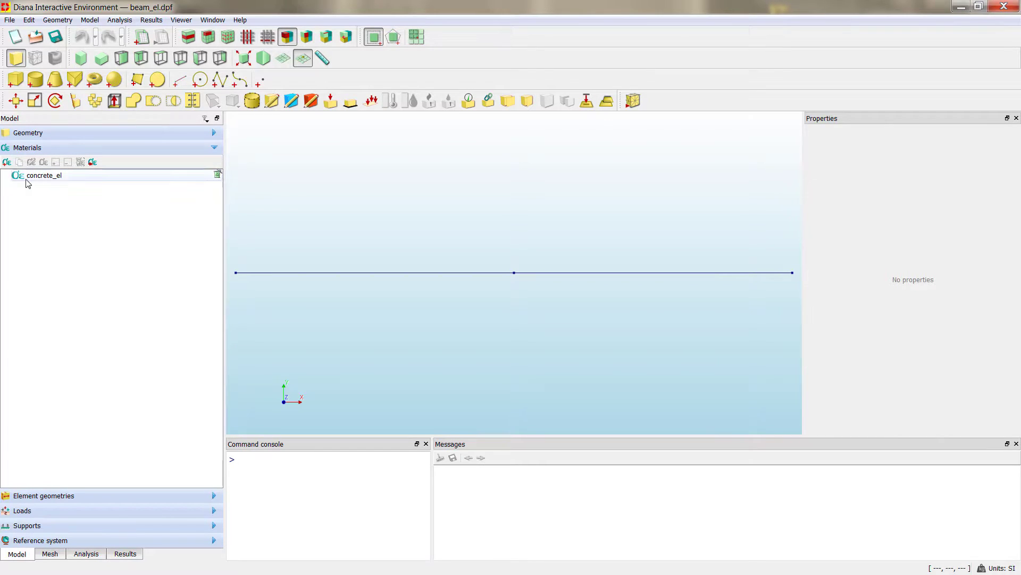
pyautogui.click(44, 175)
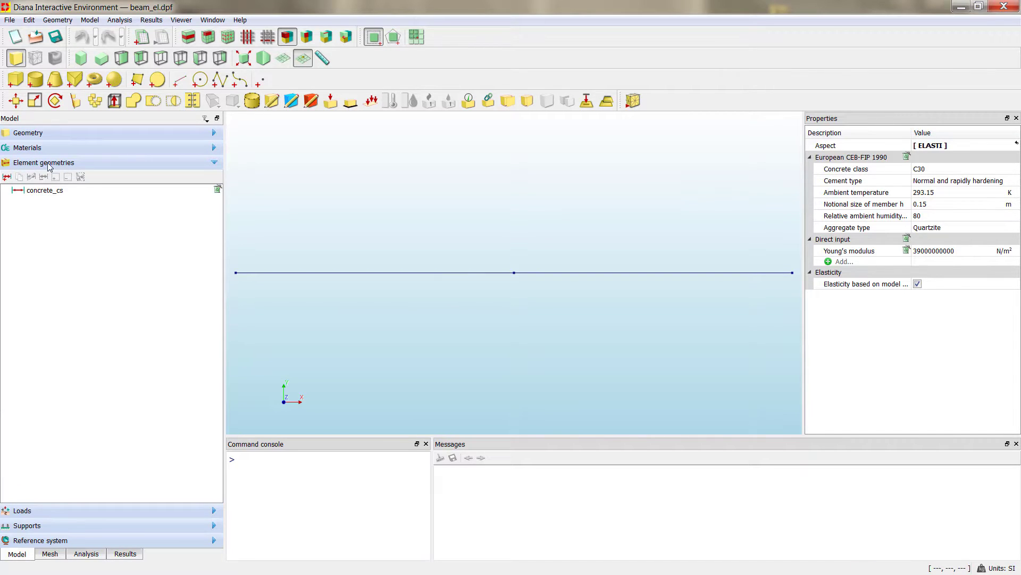
pyautogui.click(44, 189)
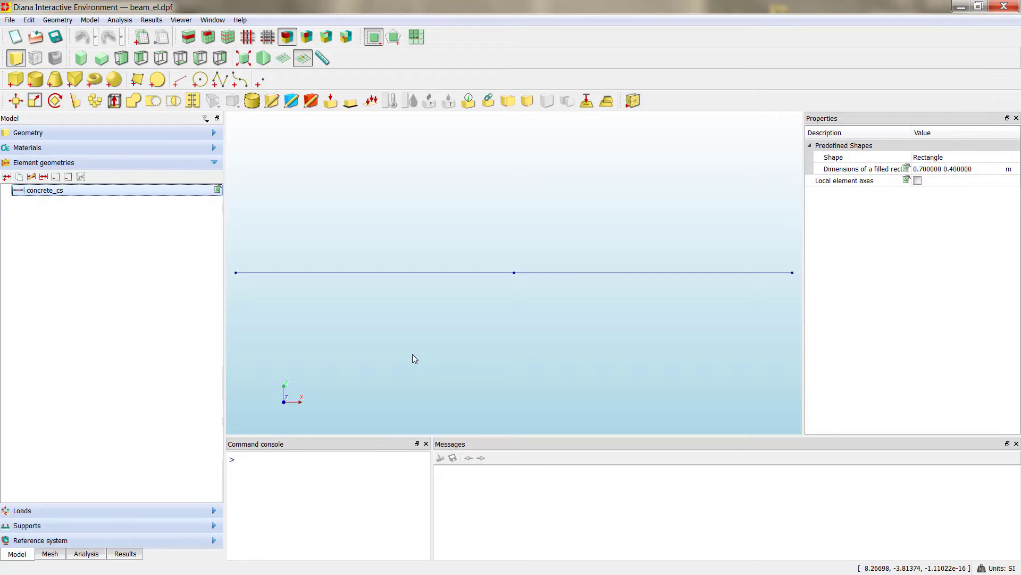
pyautogui.moveTo(383, 252)
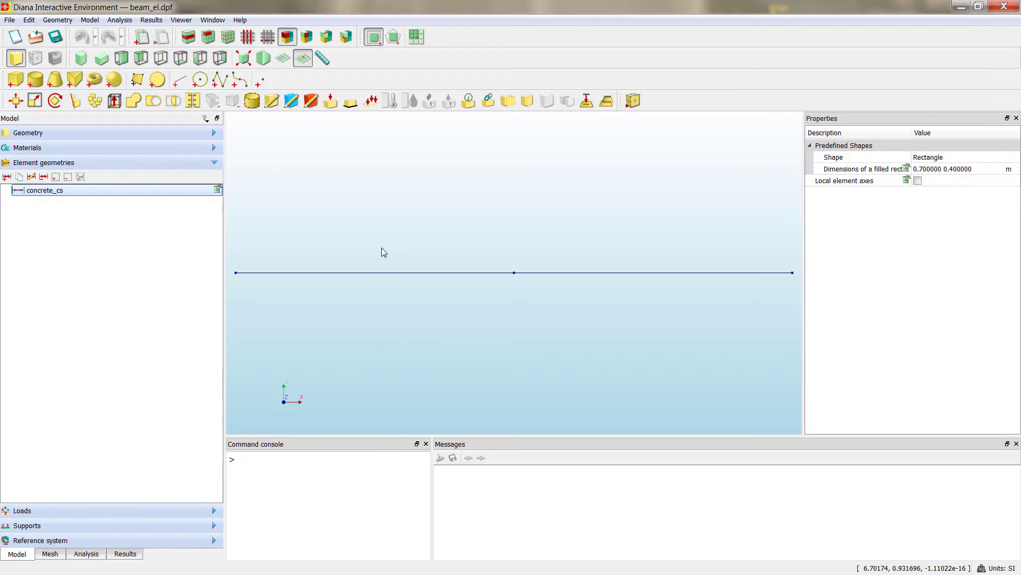
pyautogui.moveTo(390, 253)
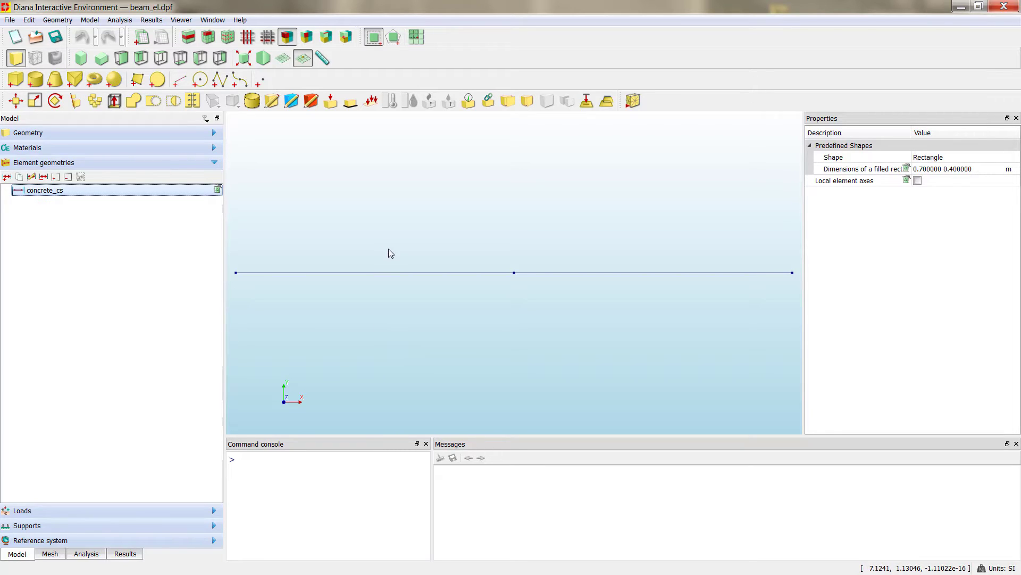